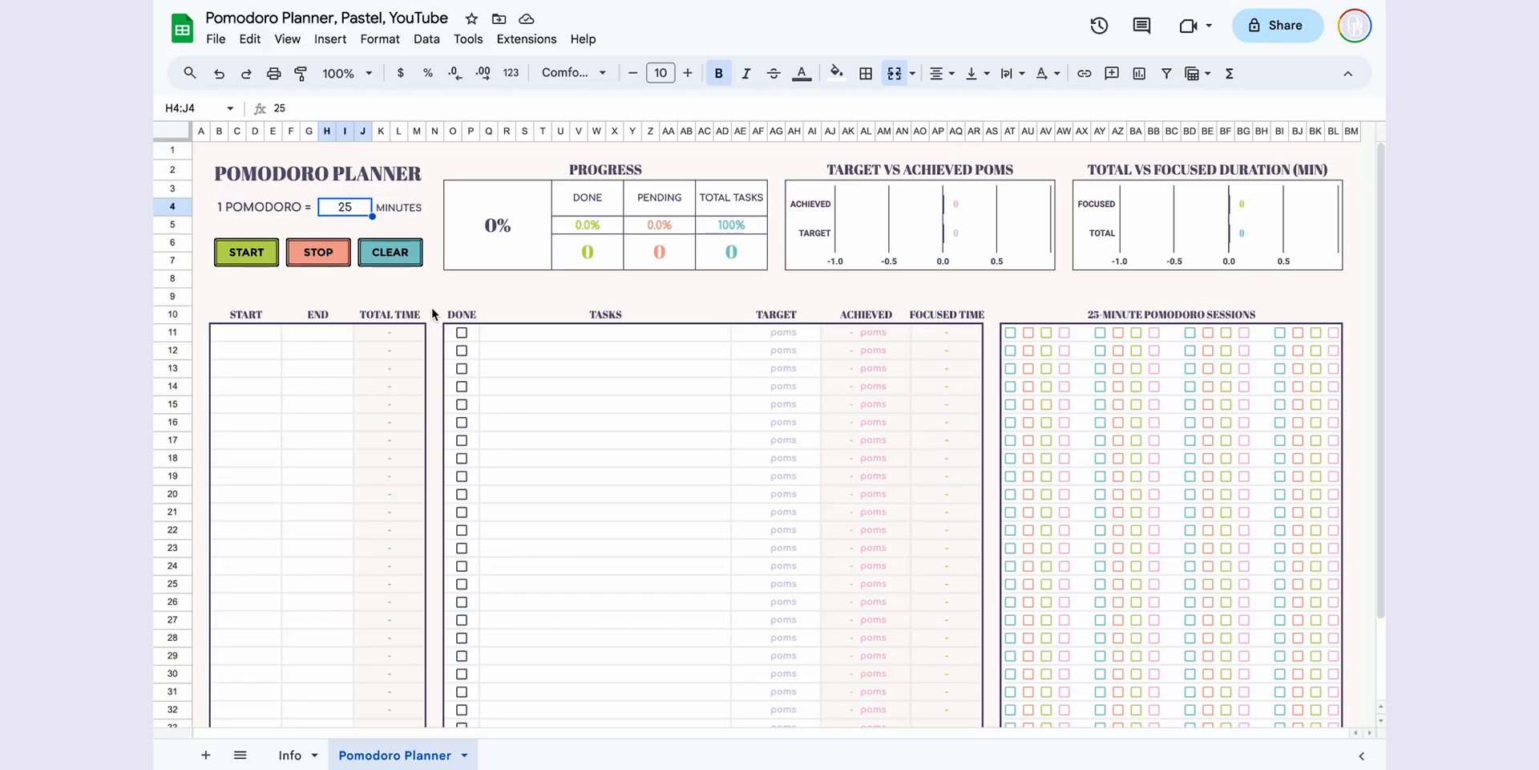
pyautogui.moveTo(407, 287)
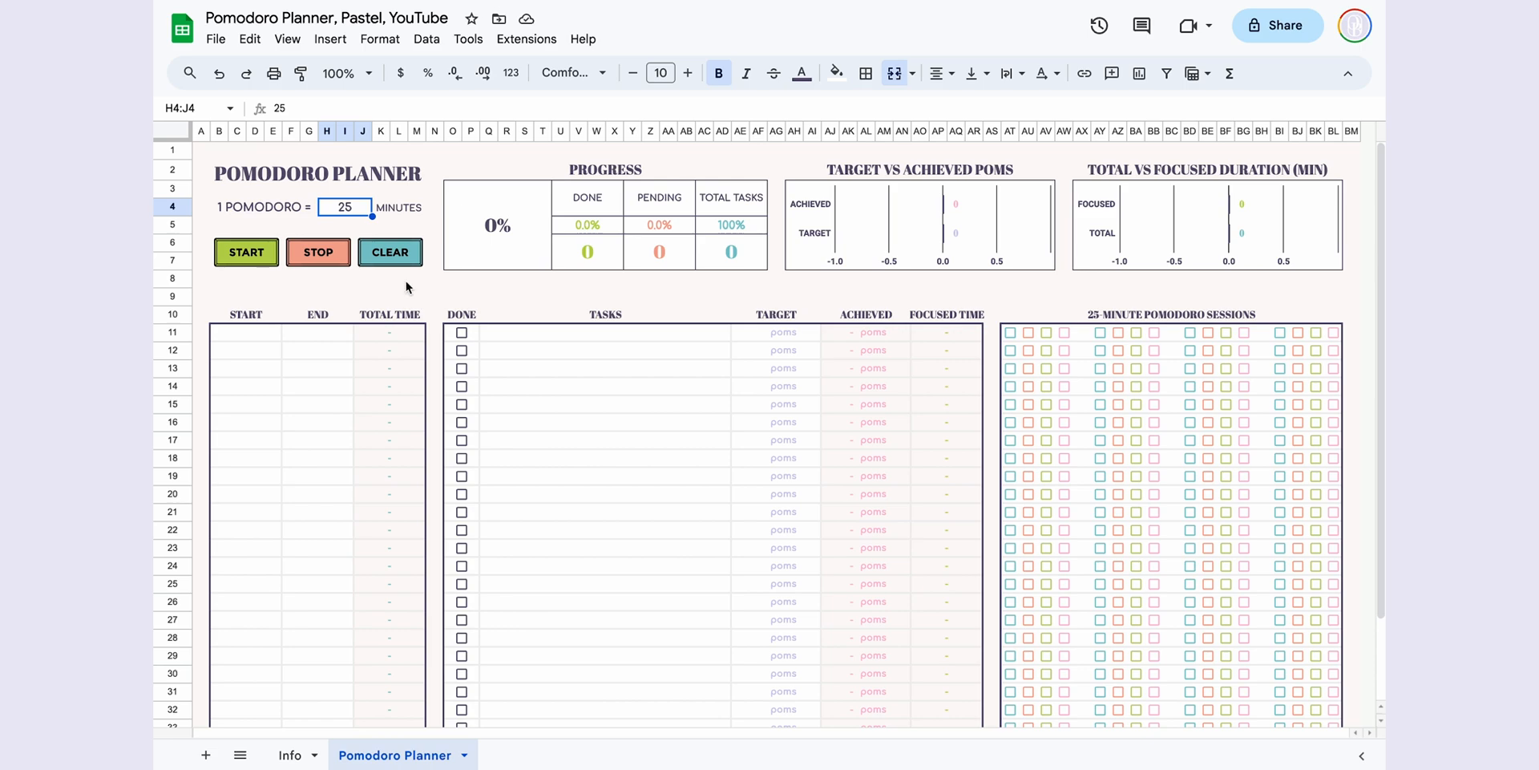
pyautogui.moveTo(390, 252)
pyautogui.write('15')
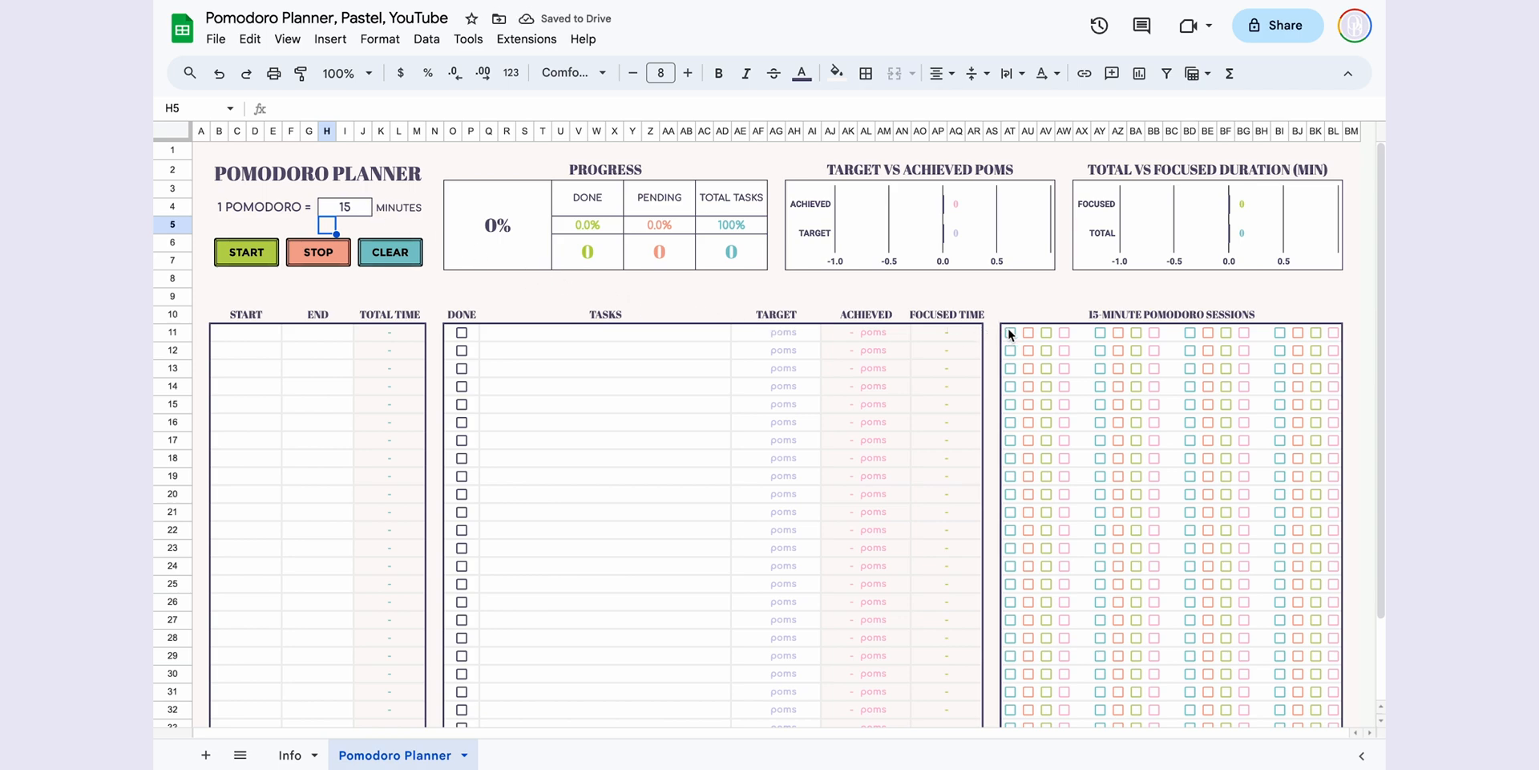
# - Tick the first two session boxes for task one so focused time reads 30 min and achieved poms update
pyautogui.click(1169, 312)
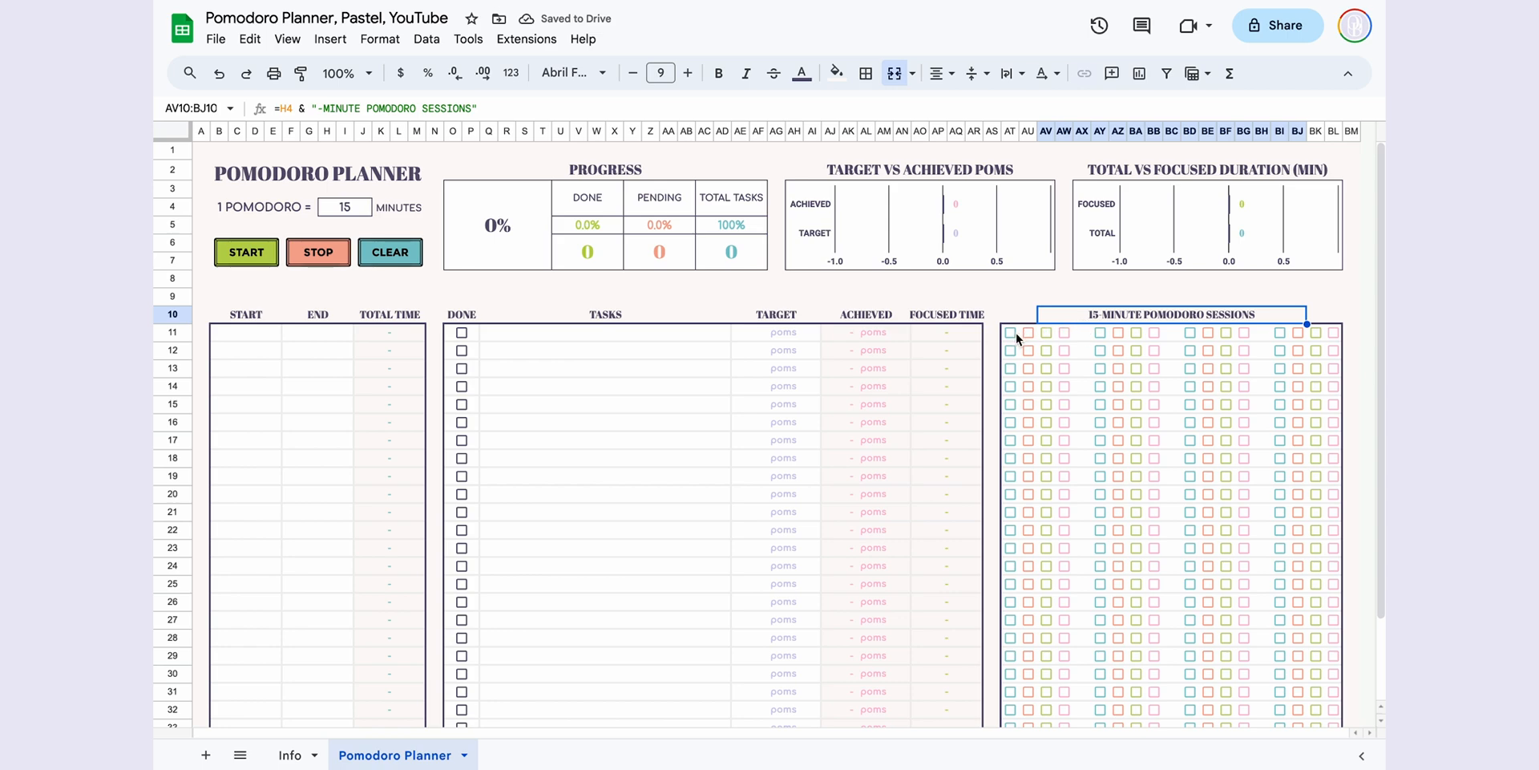
pyautogui.click(1008, 331)
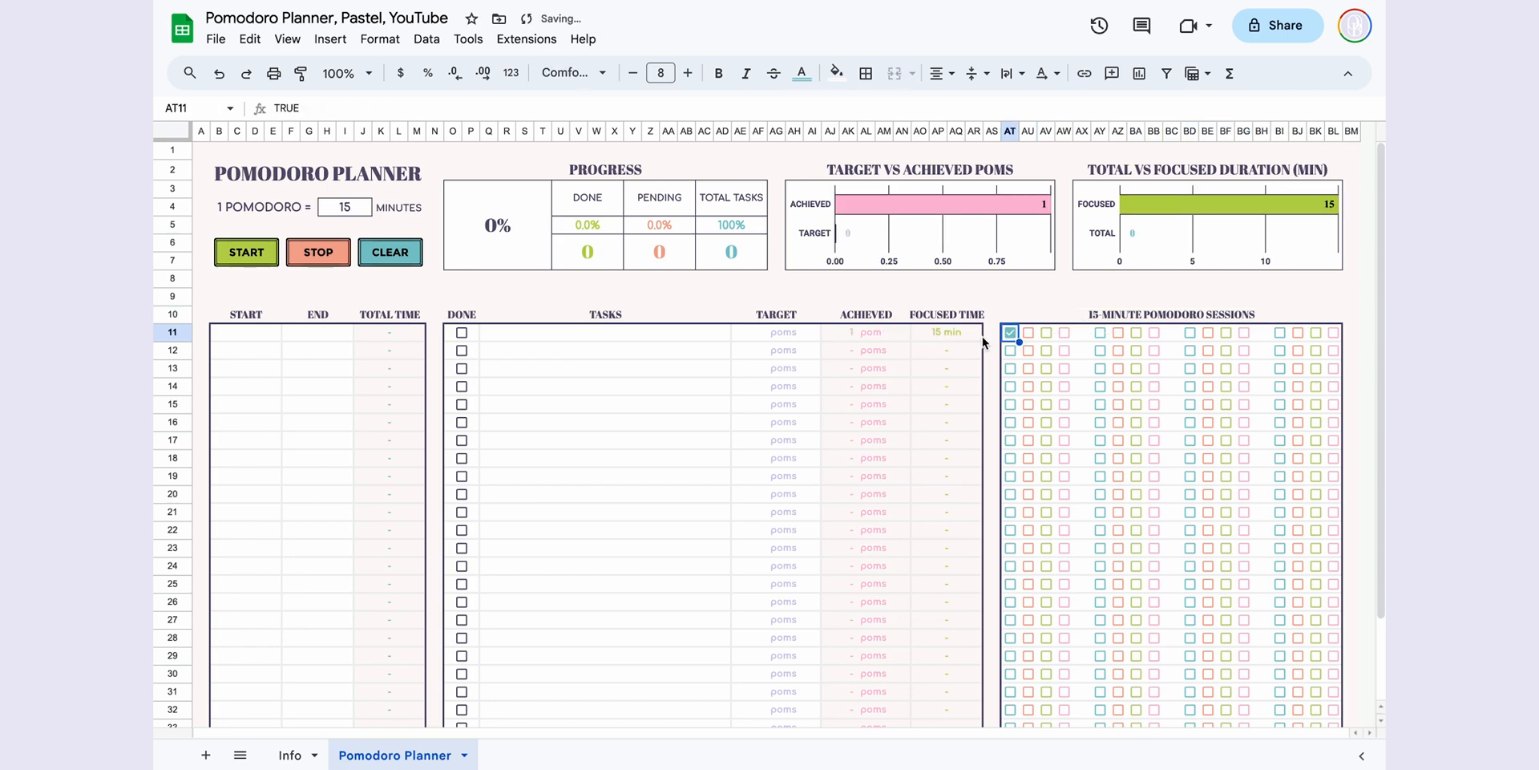
pyautogui.click(944, 332)
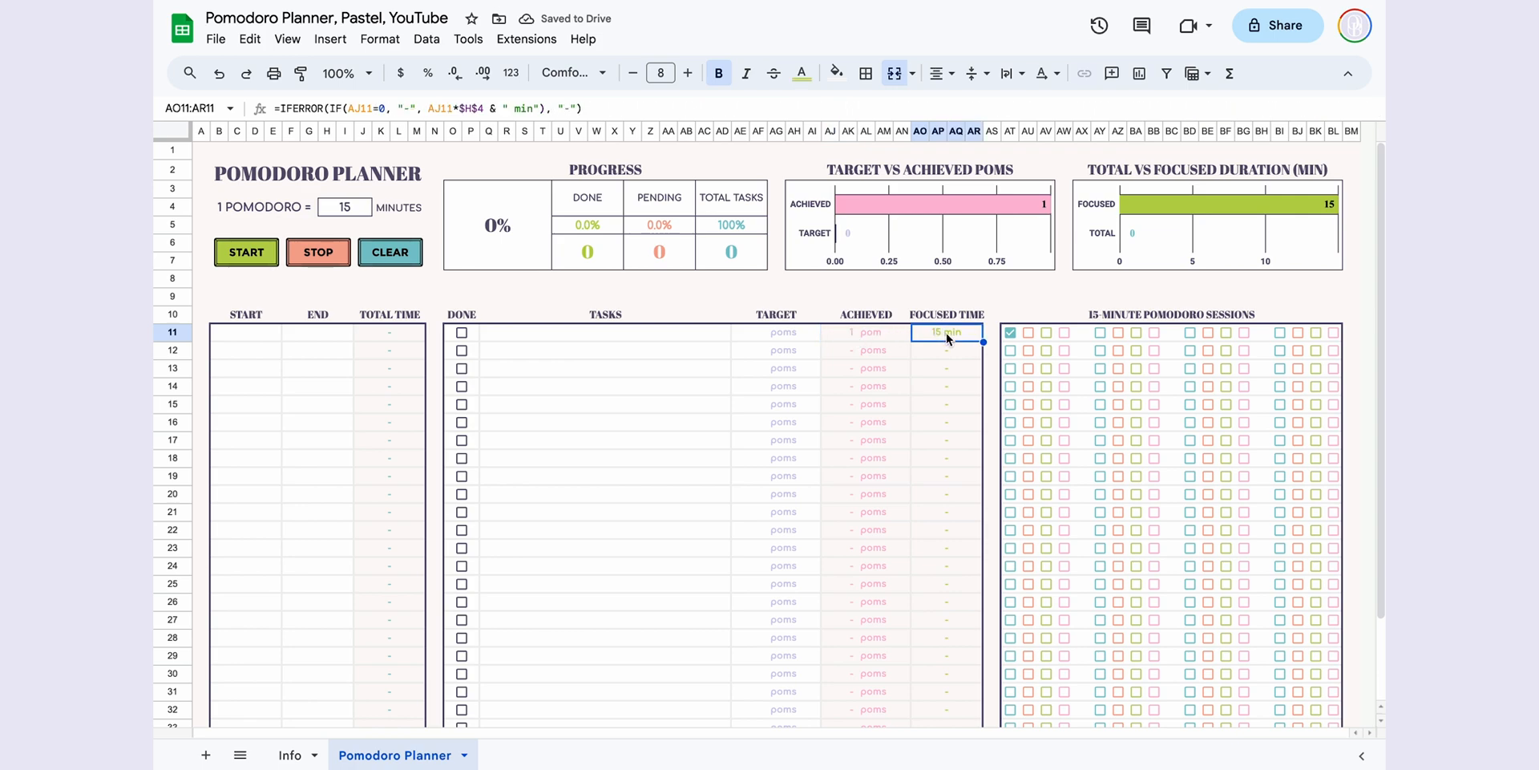
pyautogui.click(1028, 332)
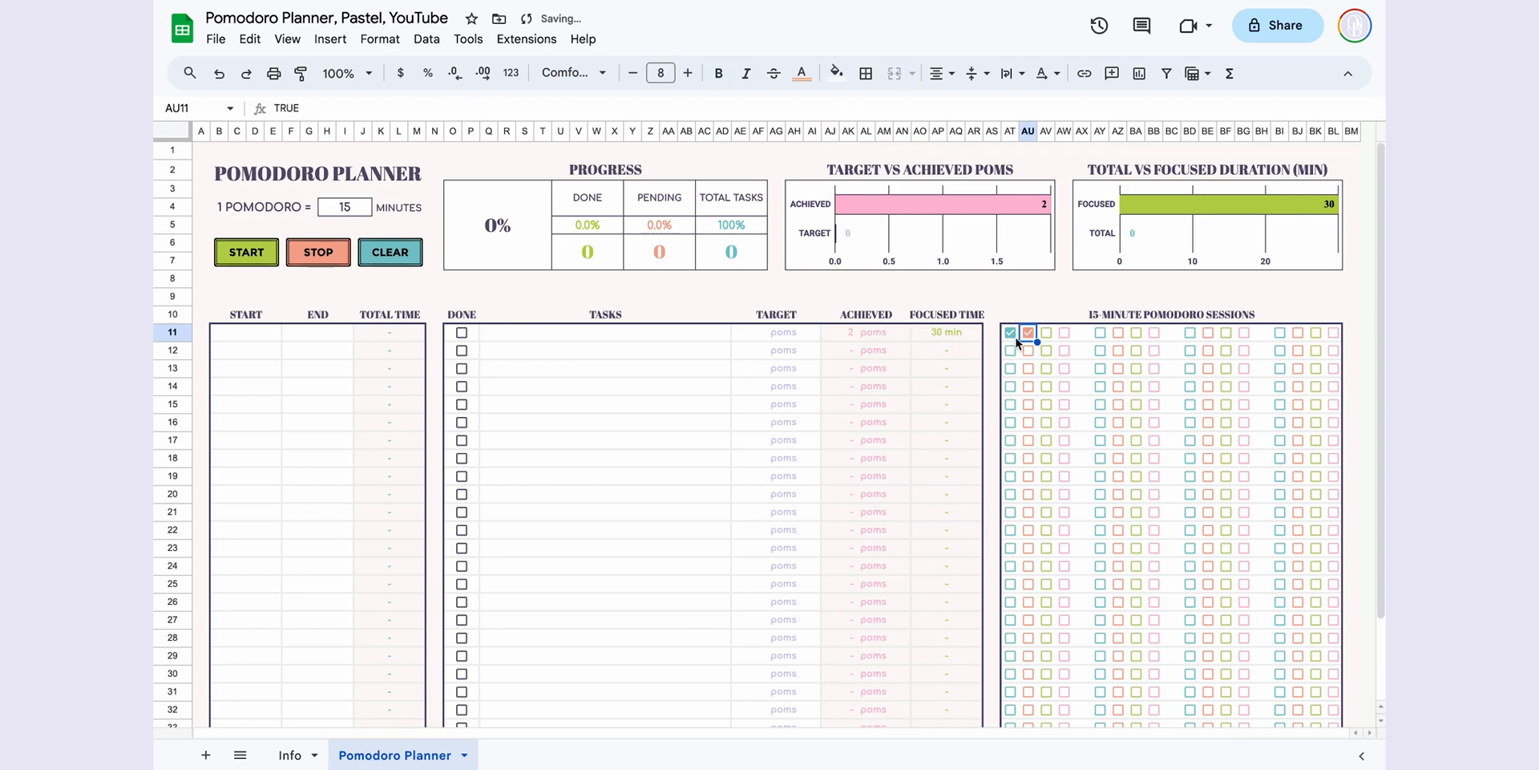
pyautogui.click(946, 332)
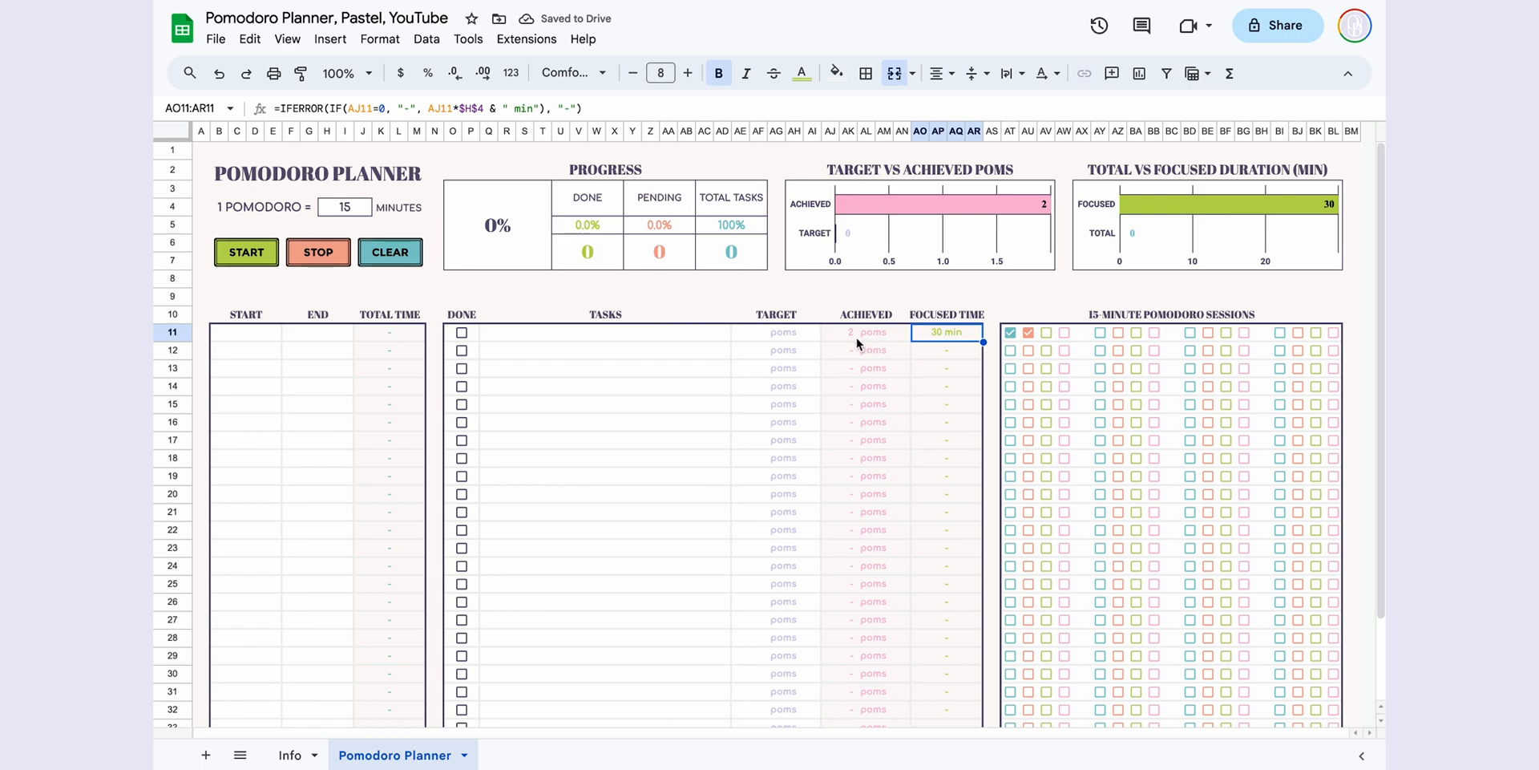
pyautogui.click(838, 331)
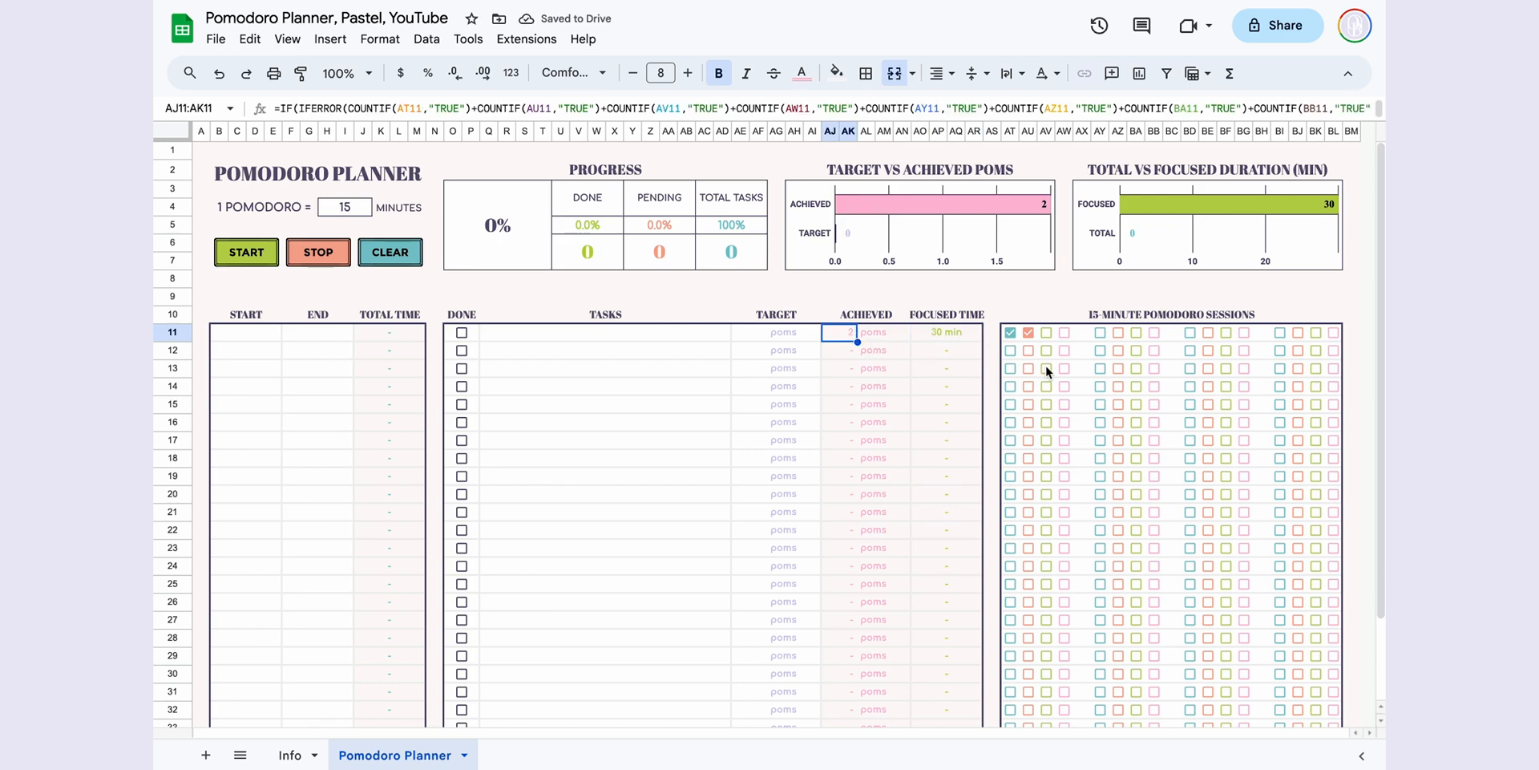
# - Set the pomodoro length in H4 to 25 minutes and untick the completed sessions
pyautogui.click(343, 207)
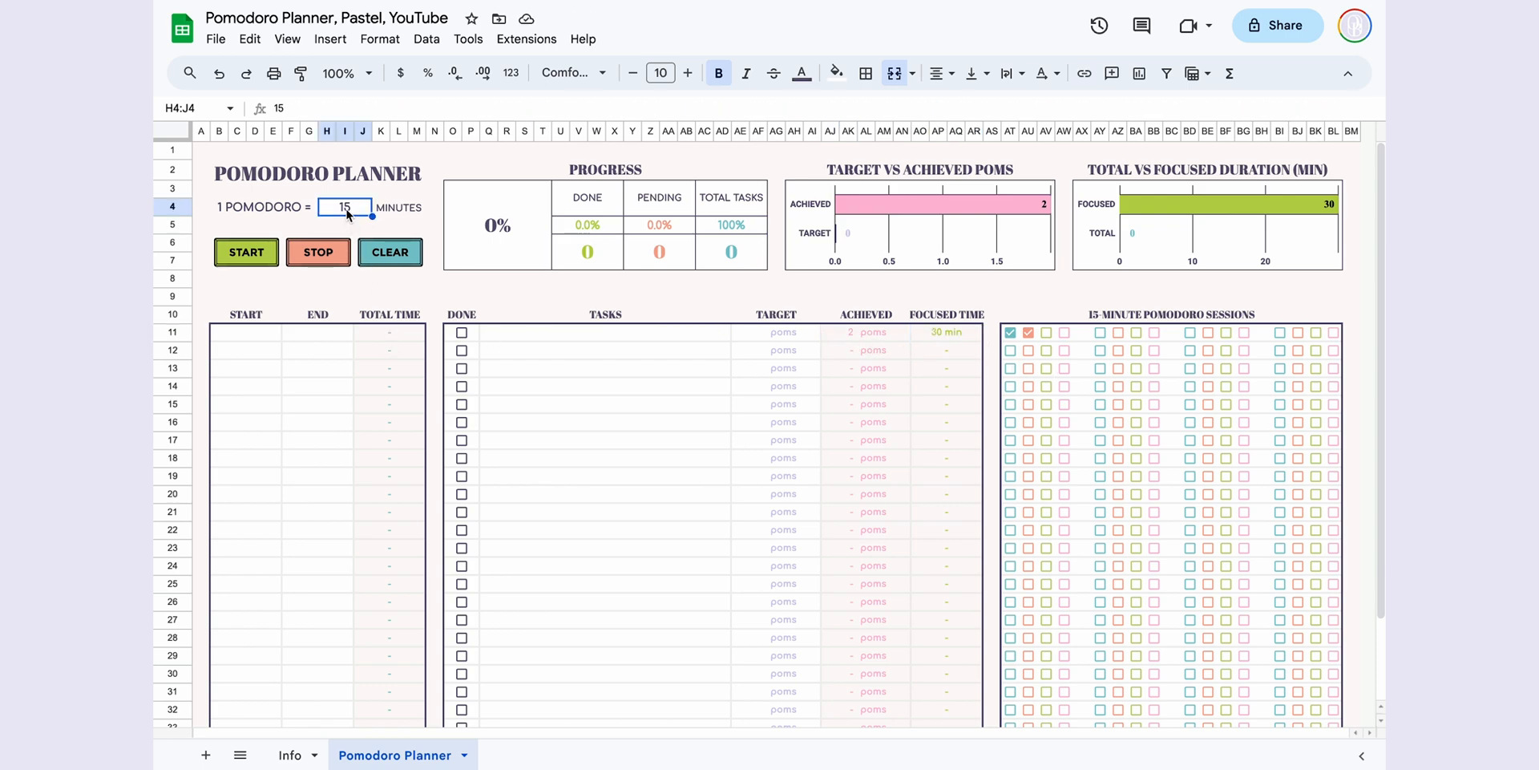
pyautogui.write('25')
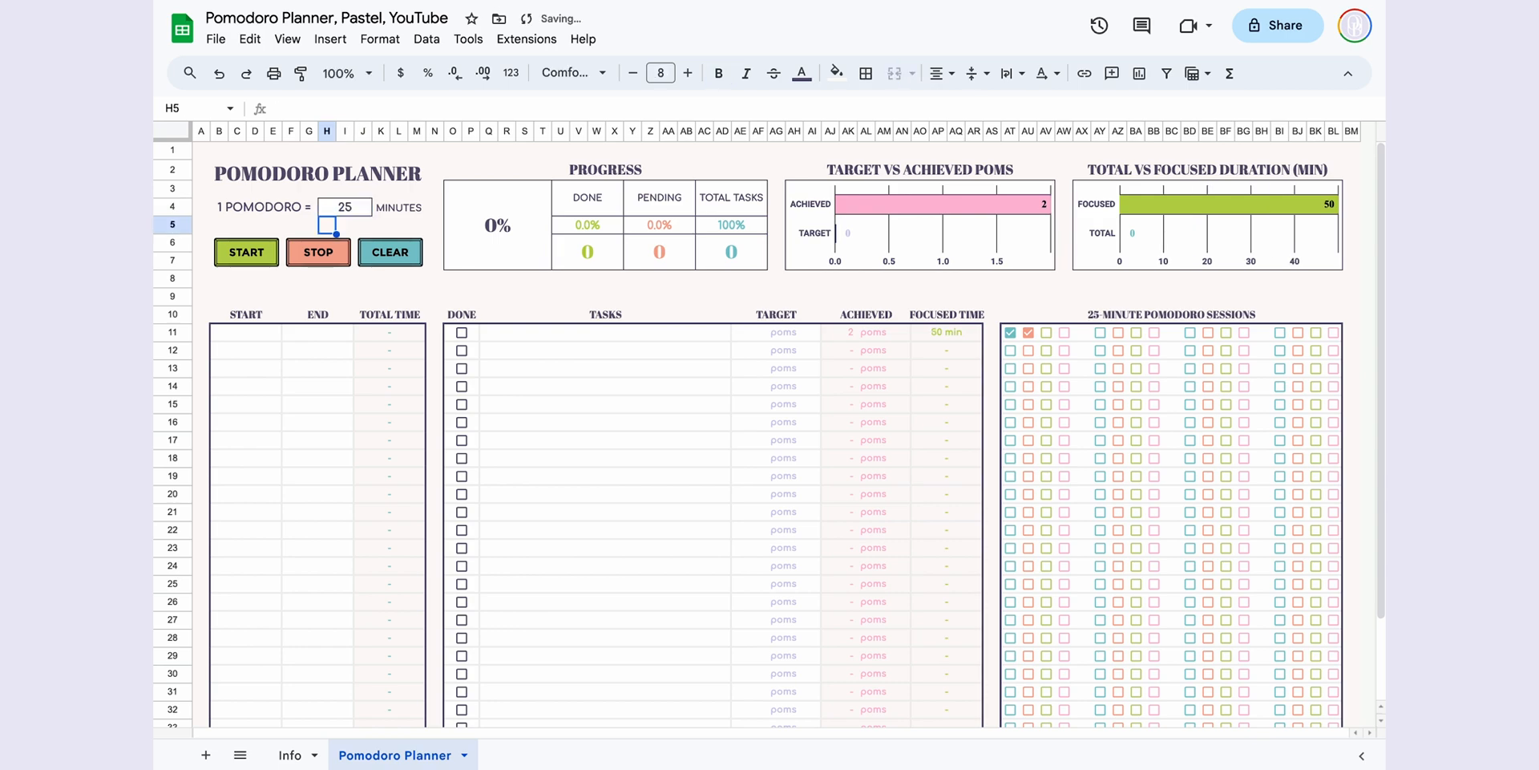
pyautogui.moveTo(846, 344)
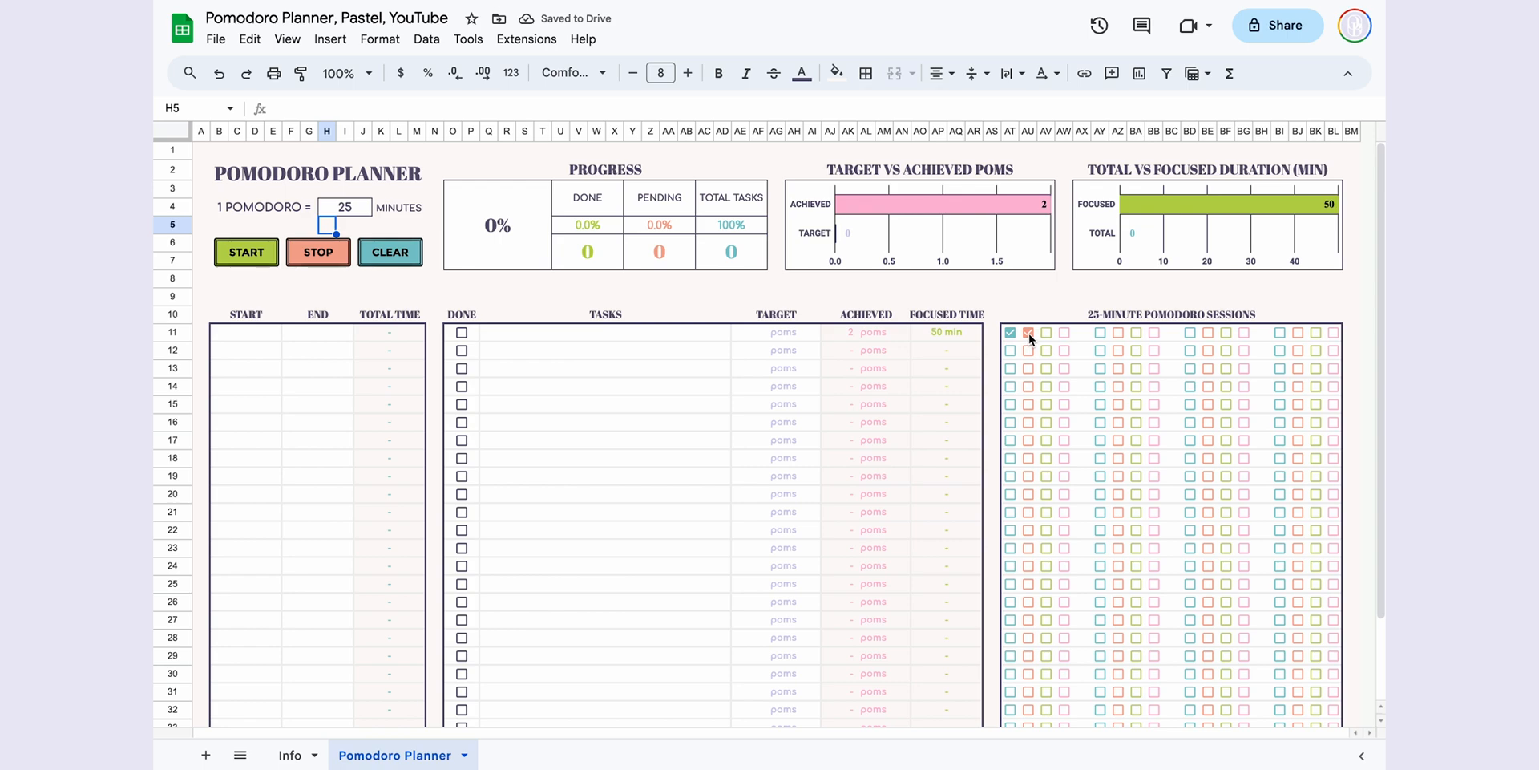
pyautogui.click(1008, 332)
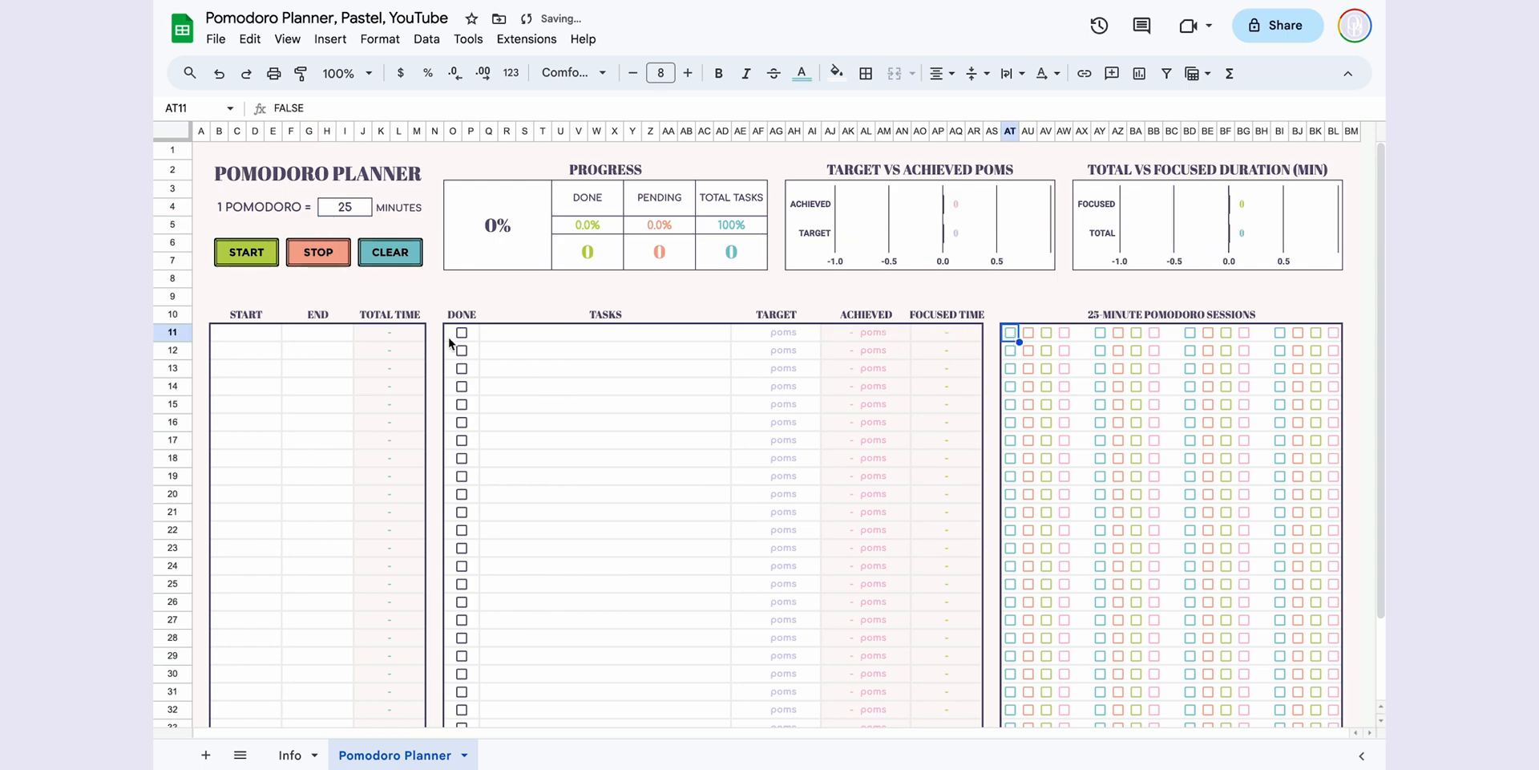
pyautogui.click(345, 207)
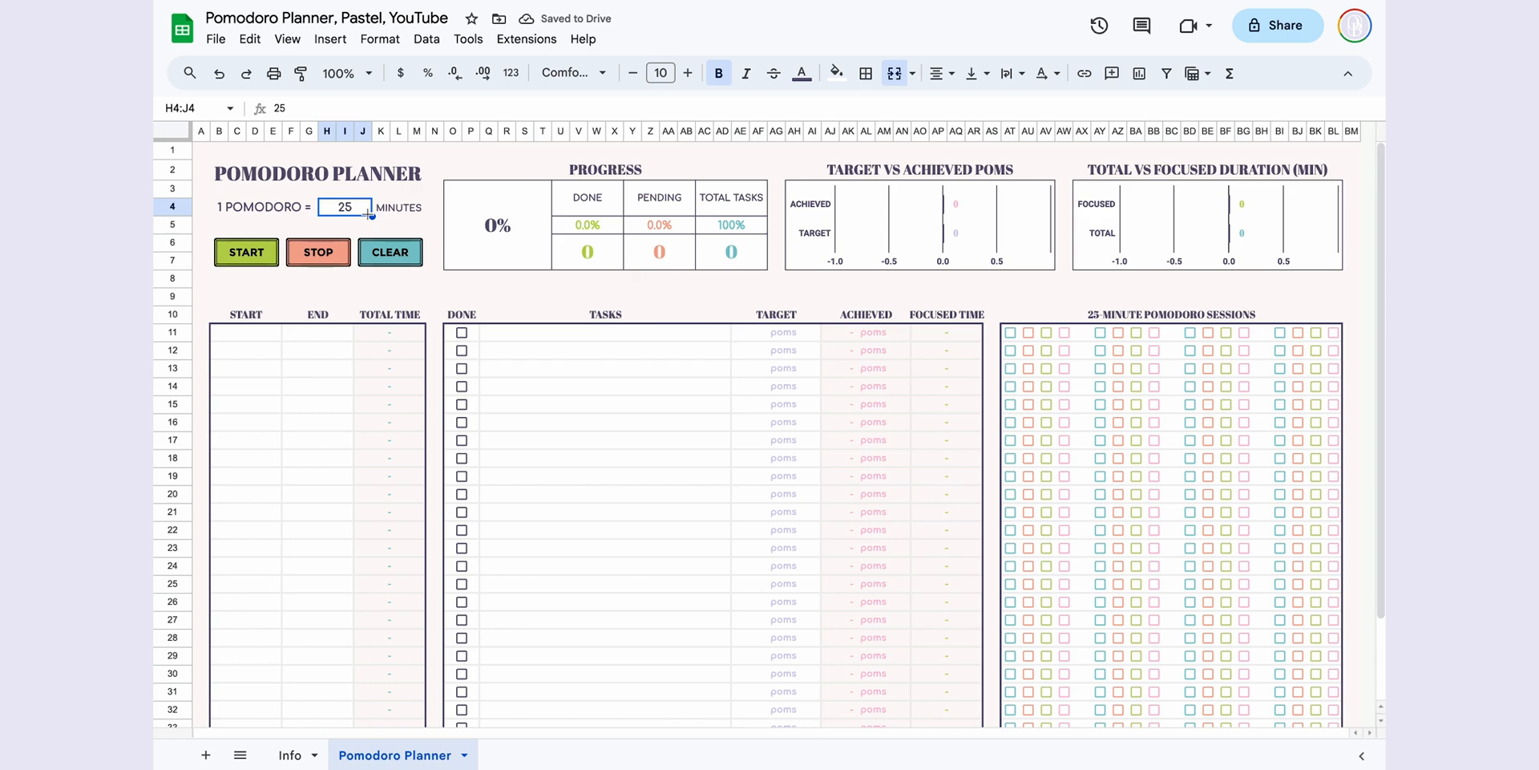
pyautogui.moveTo(262, 335)
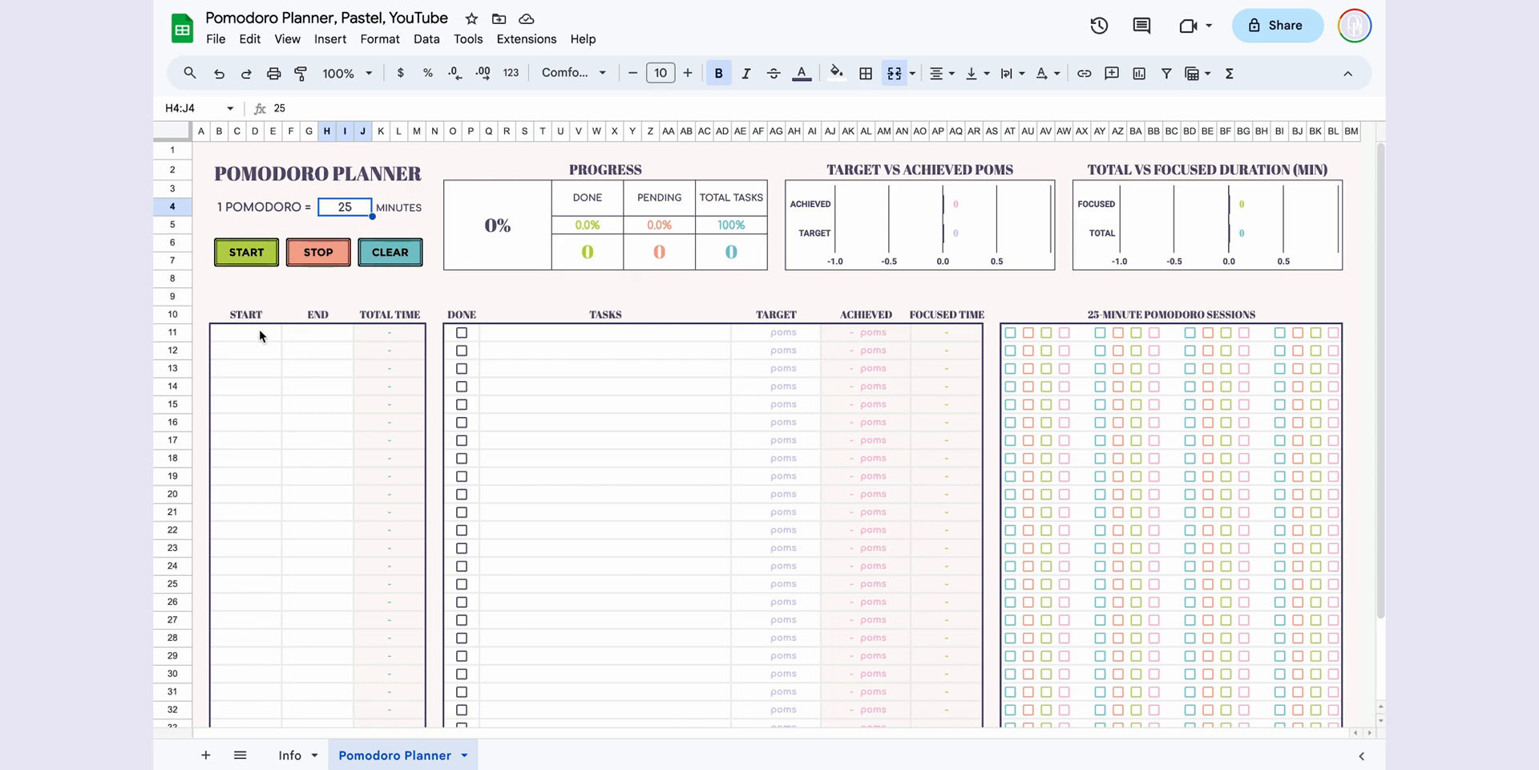
pyautogui.click(246, 332)
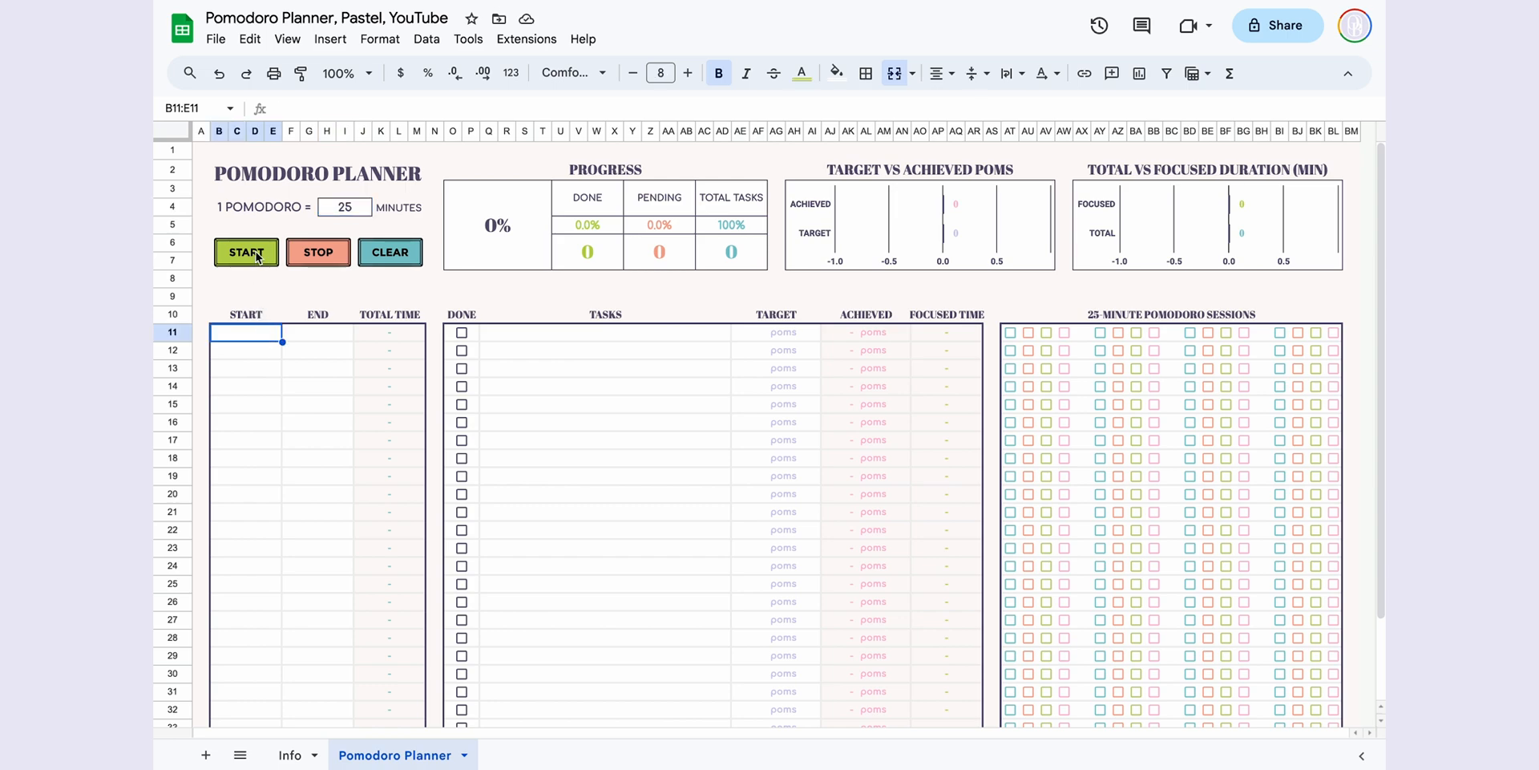
# - Run a short START/STOP timer on the first task to log start, end and total time
pyautogui.click(245, 251)
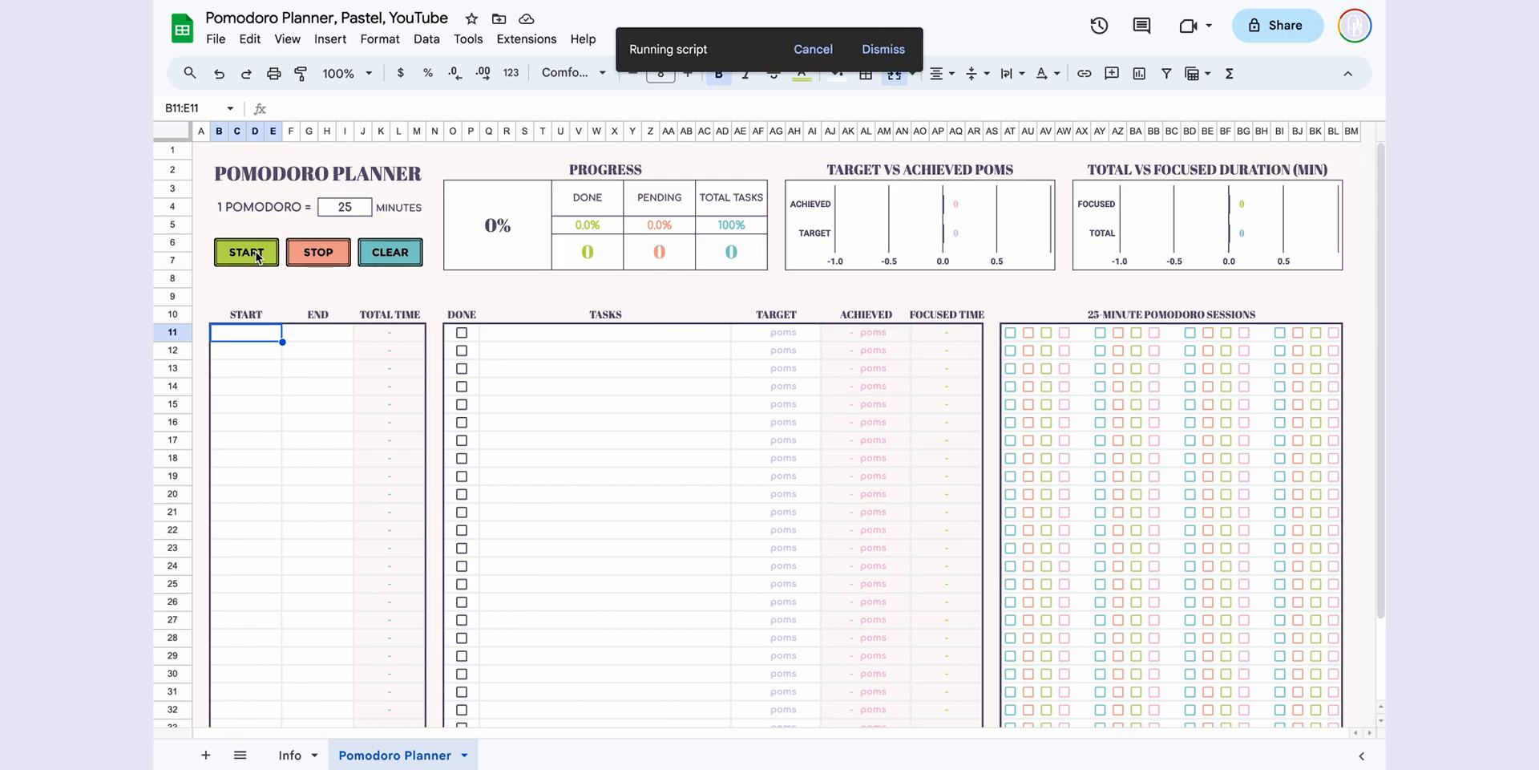
pyautogui.click(245, 251)
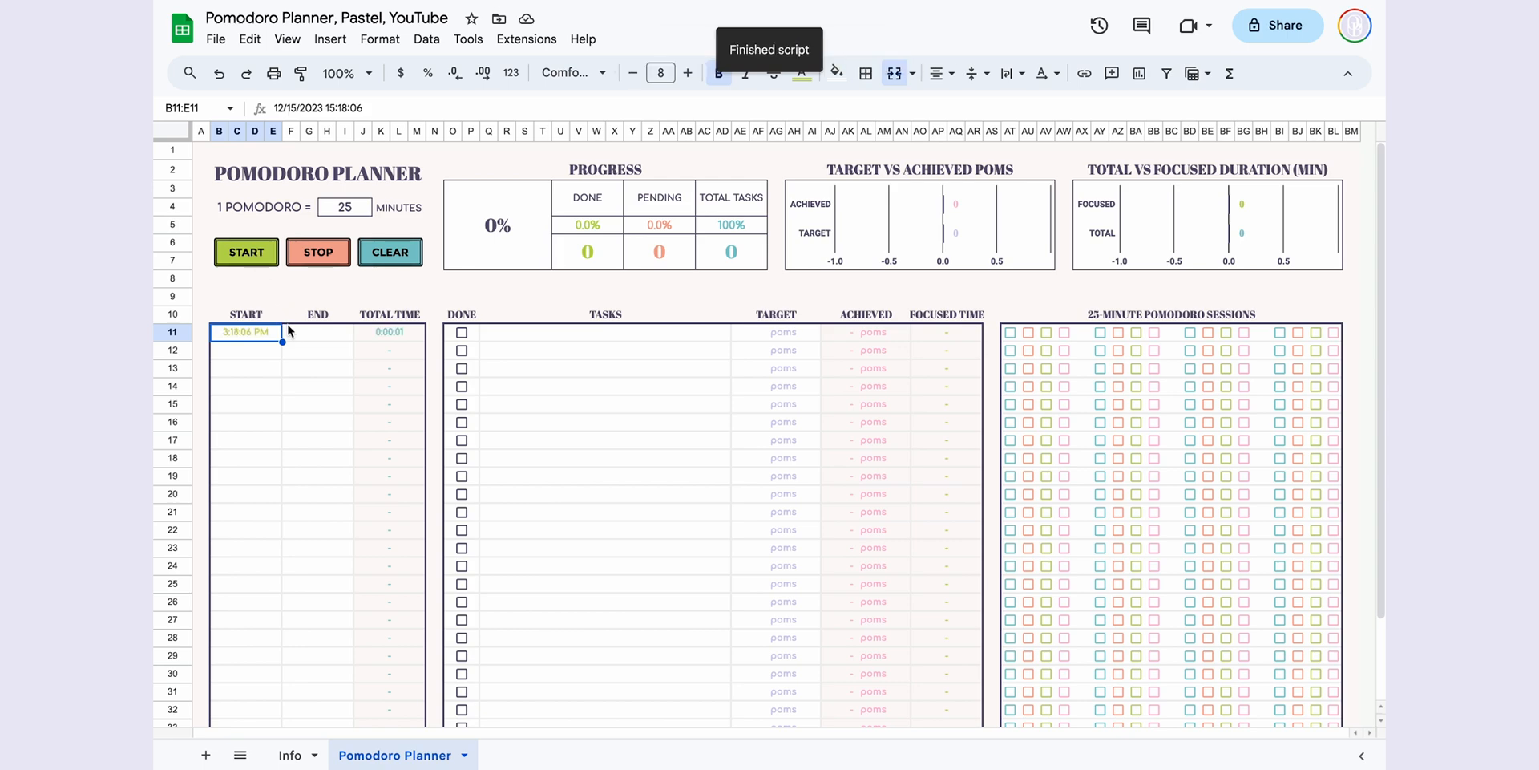
pyautogui.click(316, 331)
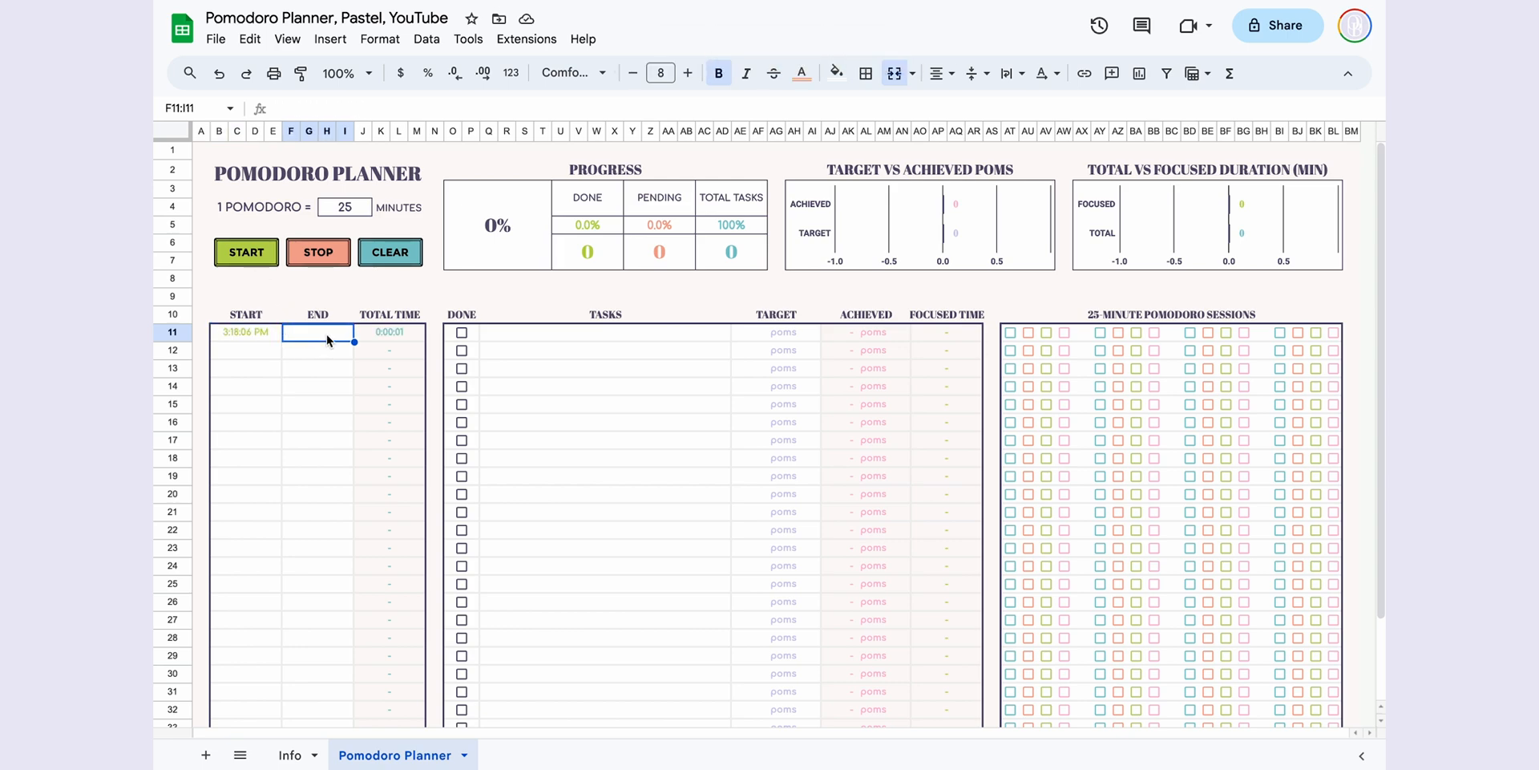
pyautogui.click(317, 252)
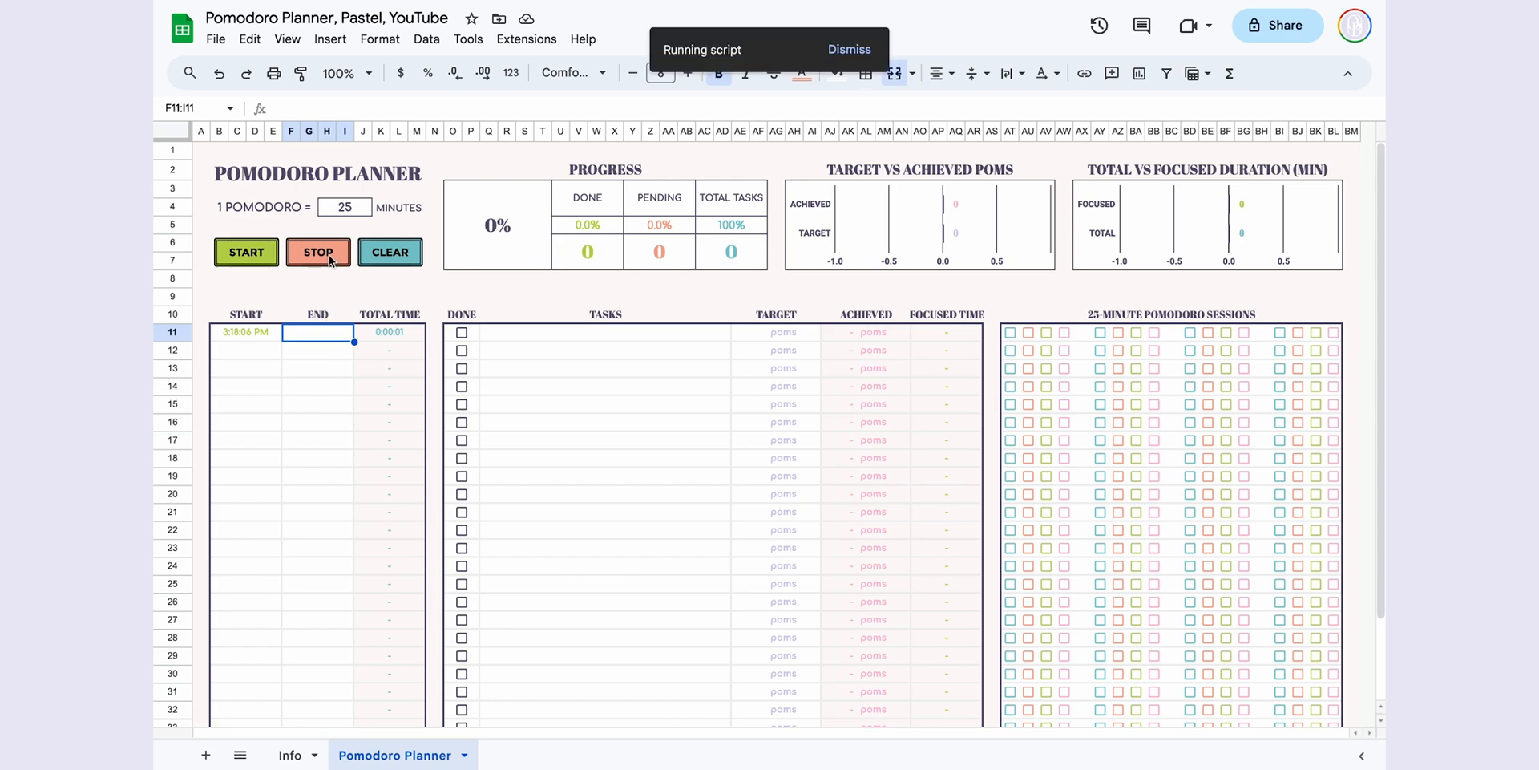
pyautogui.click(317, 251)
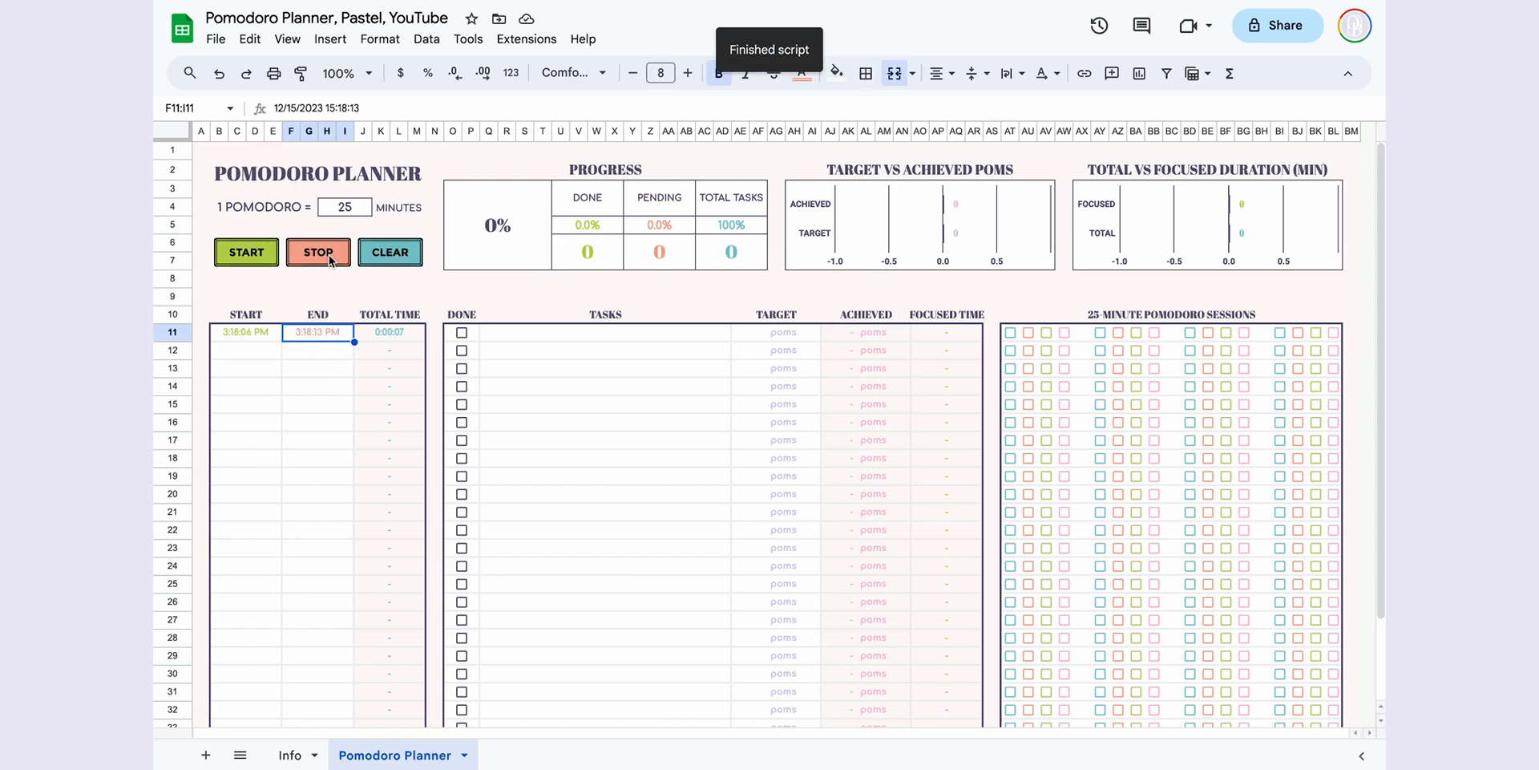
pyautogui.click(390, 332)
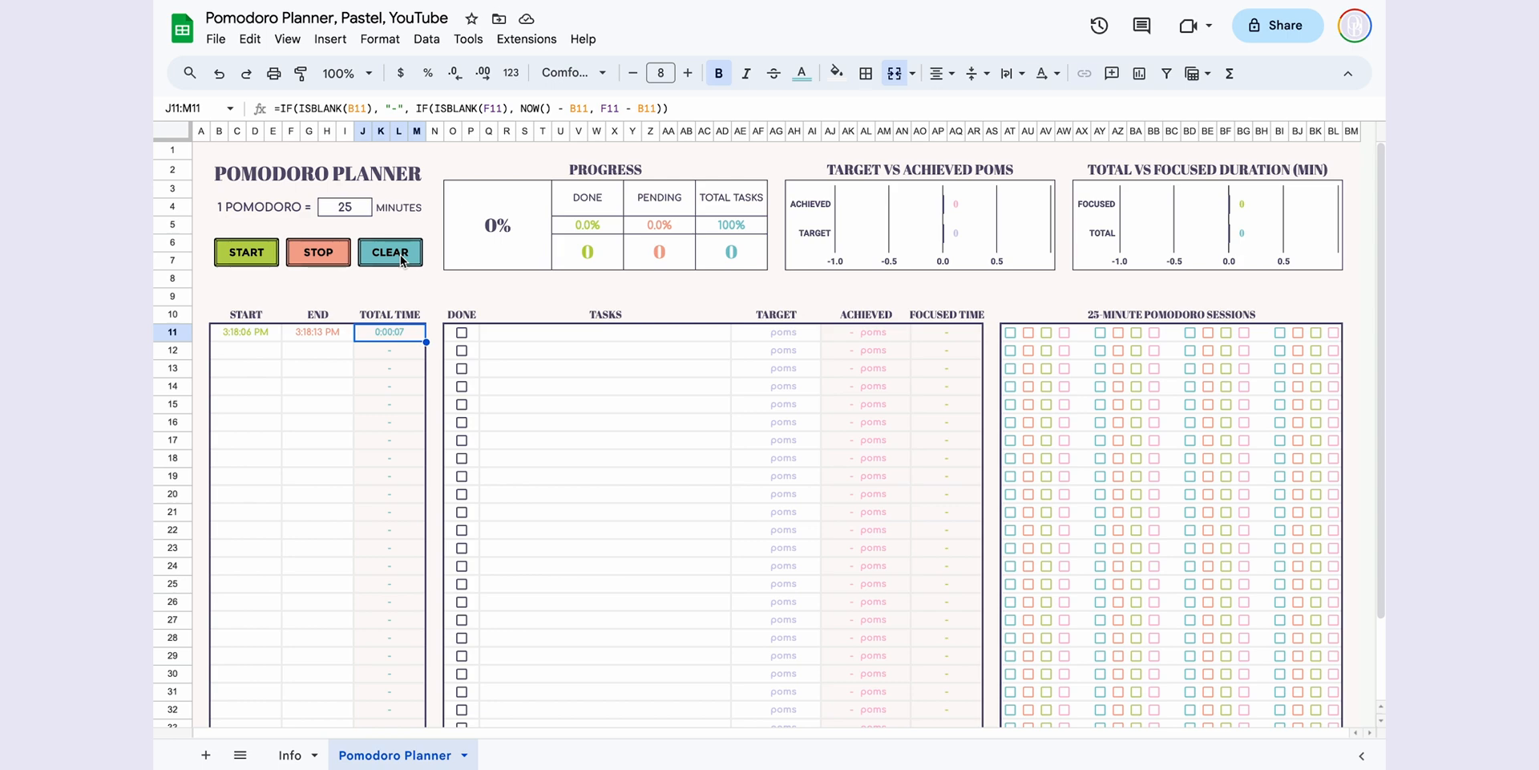
# - Run the CLEAR button's script to empty the logged row again
pyautogui.click(390, 252)
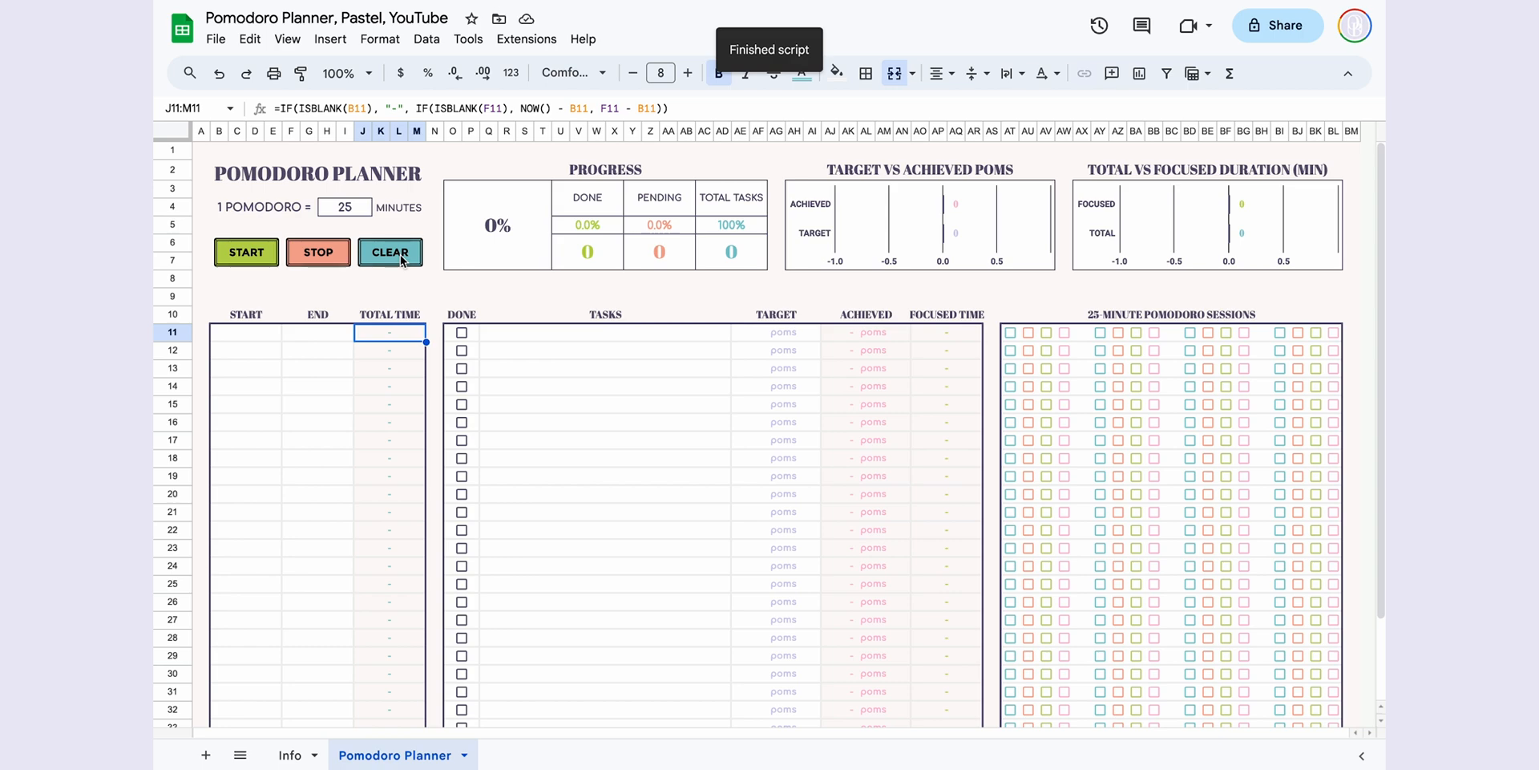
pyautogui.moveTo(537, 337)
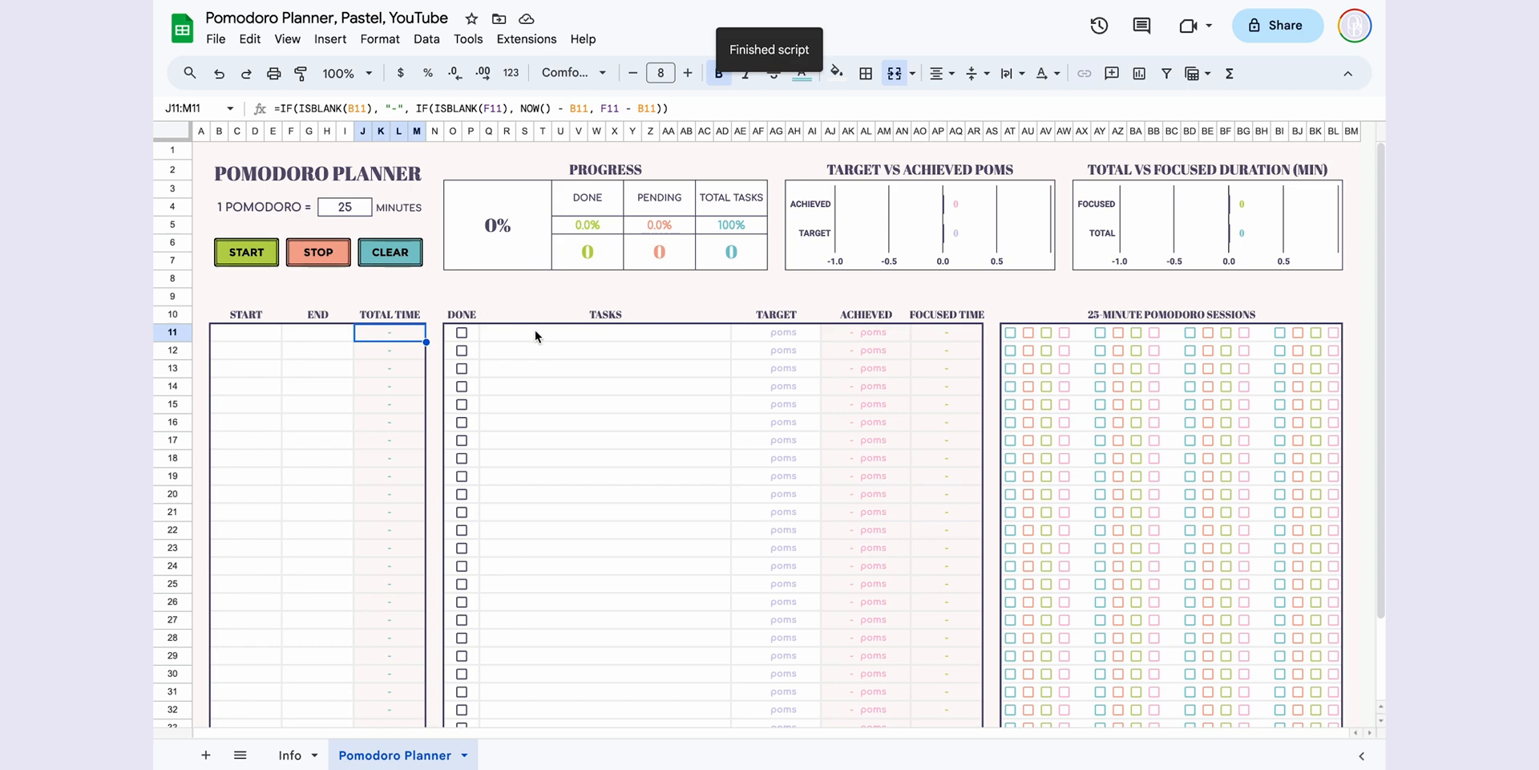
# - Enter the task 'Prepare Project Presentation', start its timer and tick two completed sessions
pyautogui.write('Prepare Project Presentation')
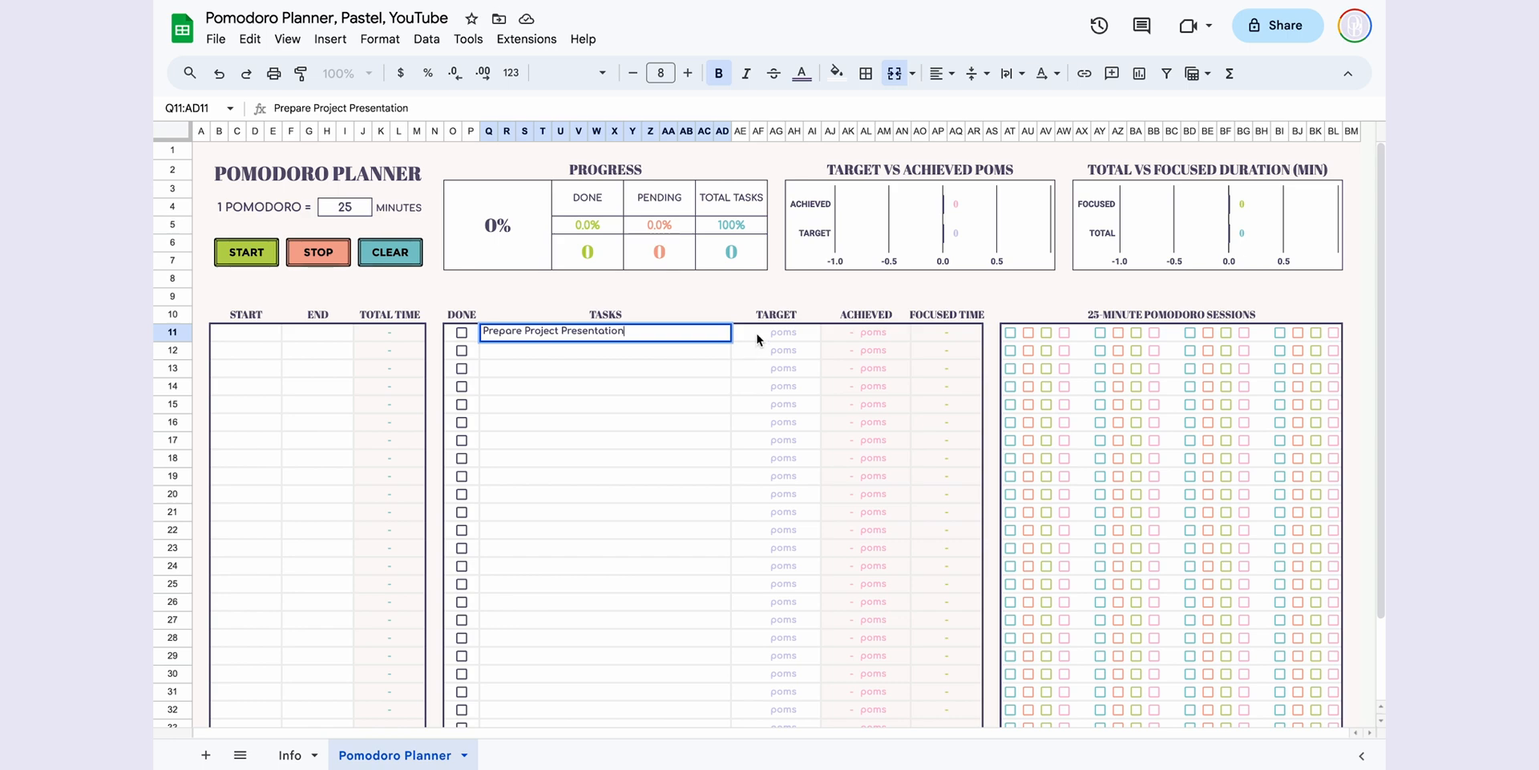
pyautogui.click(245, 252)
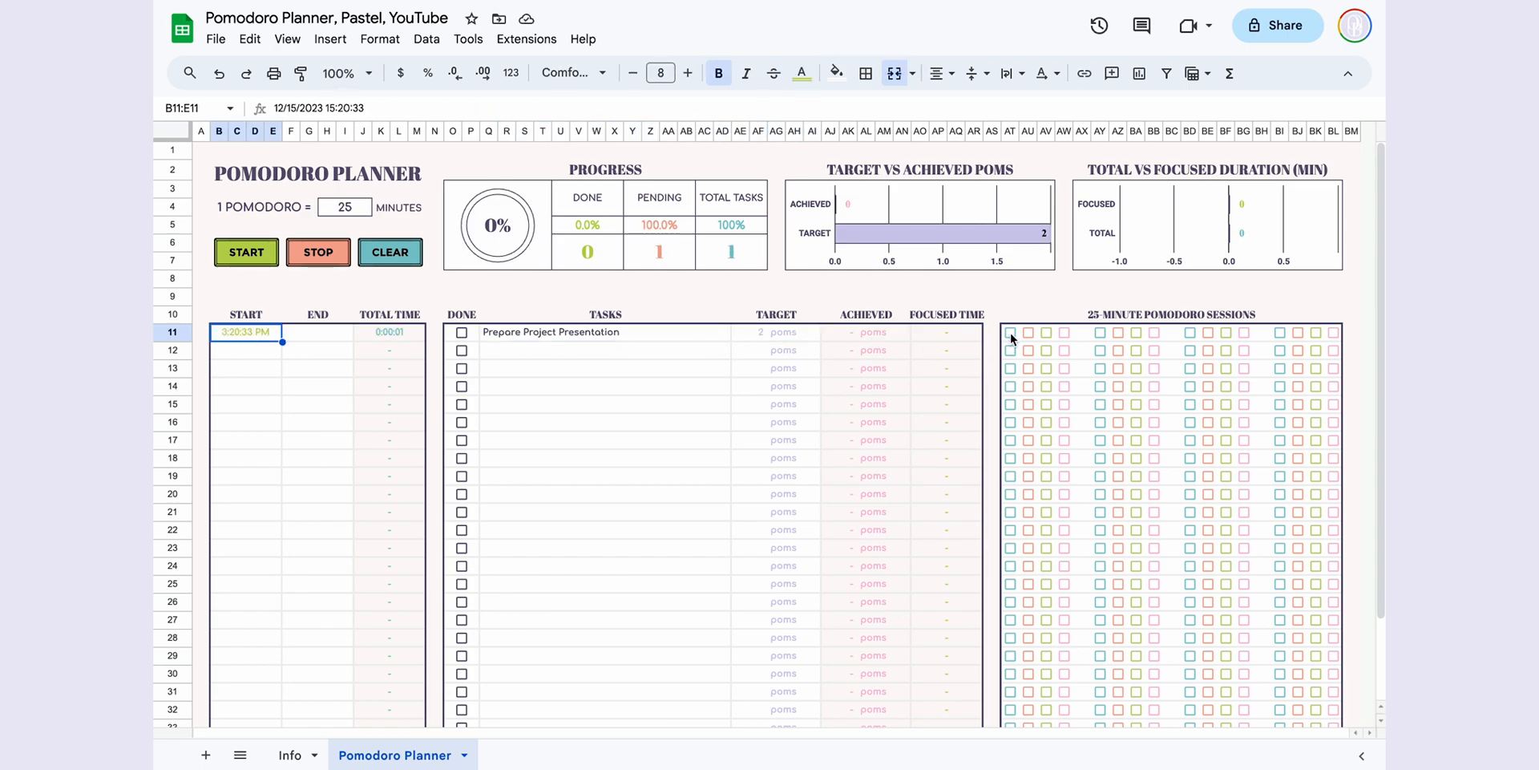
pyautogui.click(1008, 332)
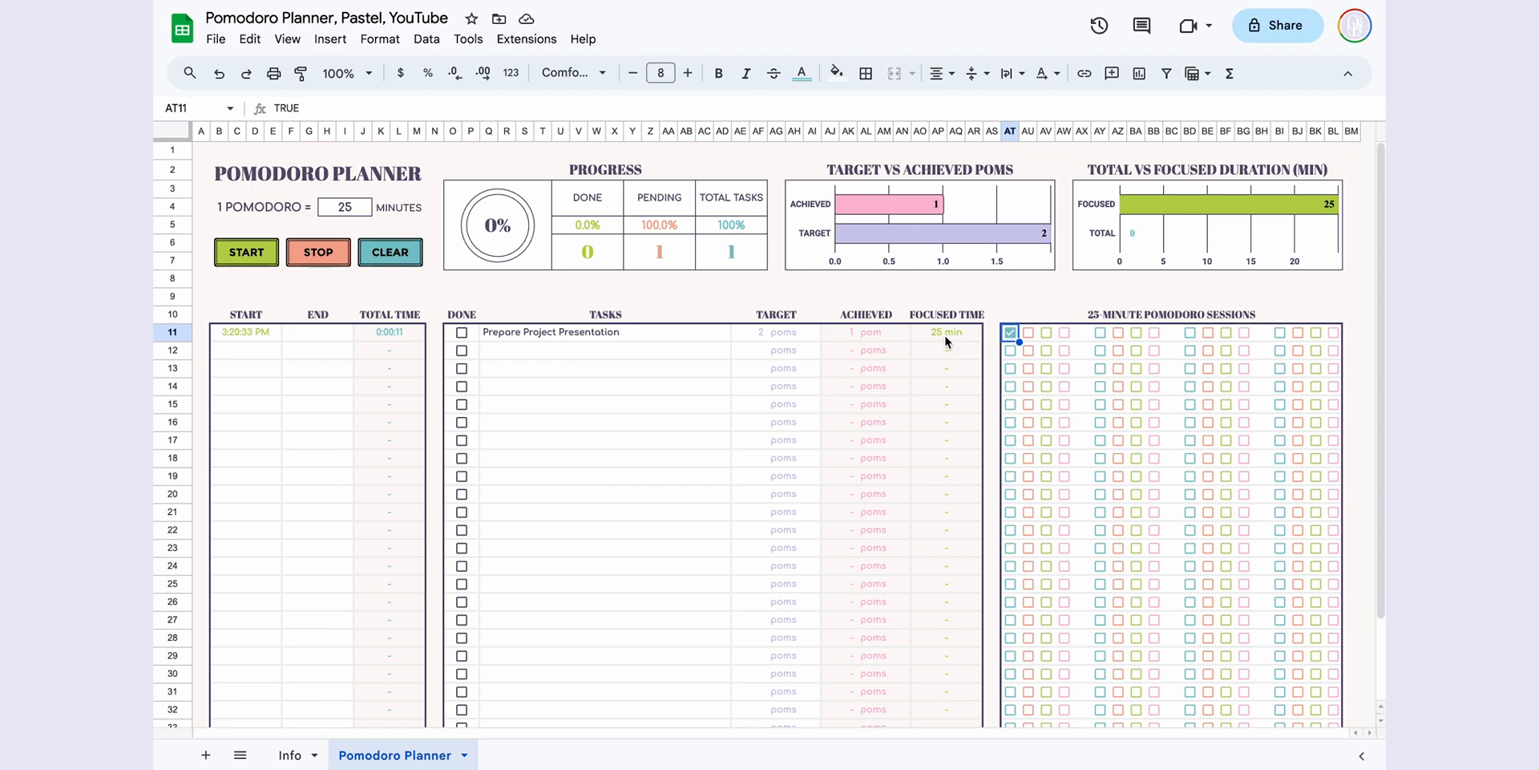
pyautogui.moveTo(859, 347)
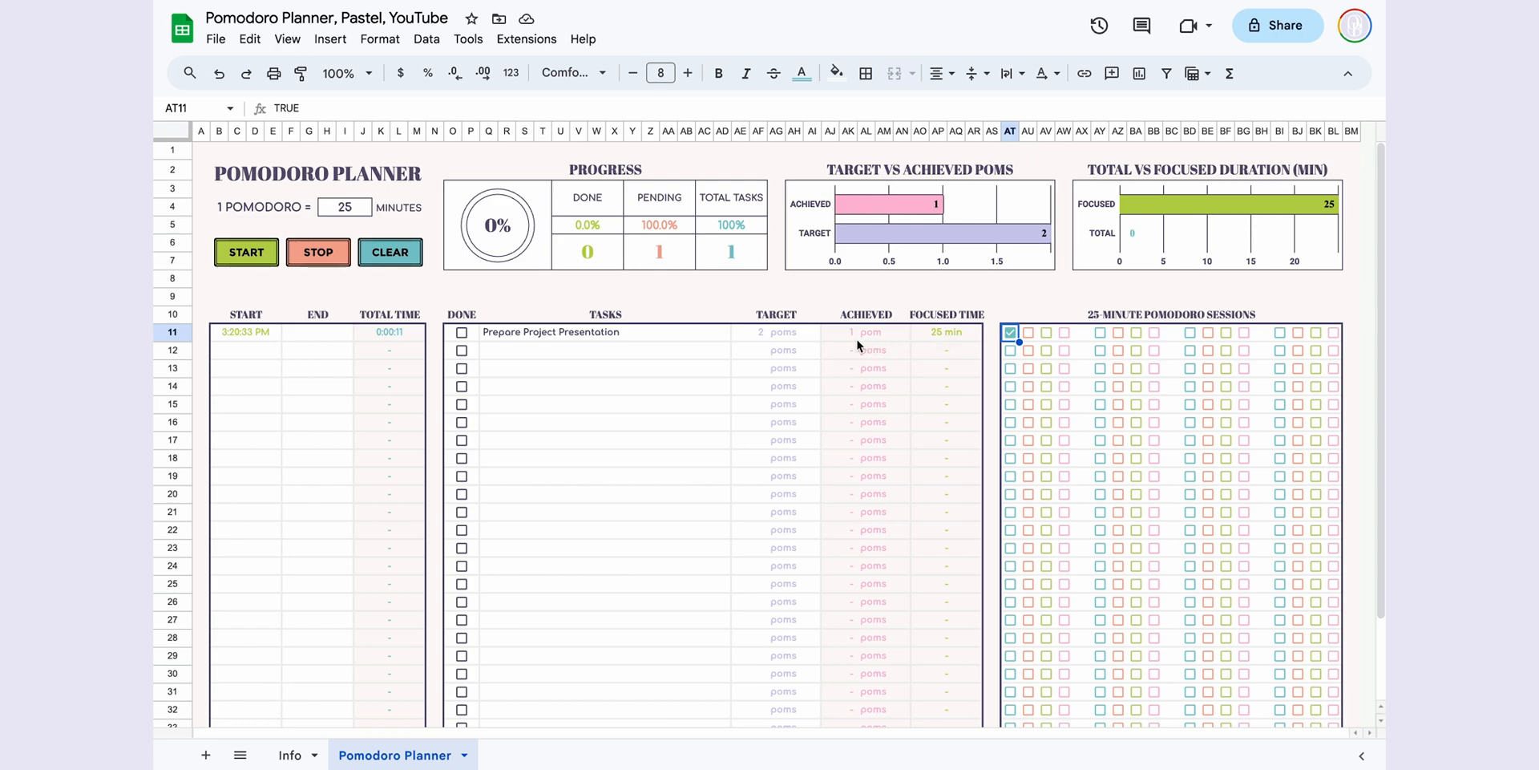
pyautogui.moveTo(1029, 340)
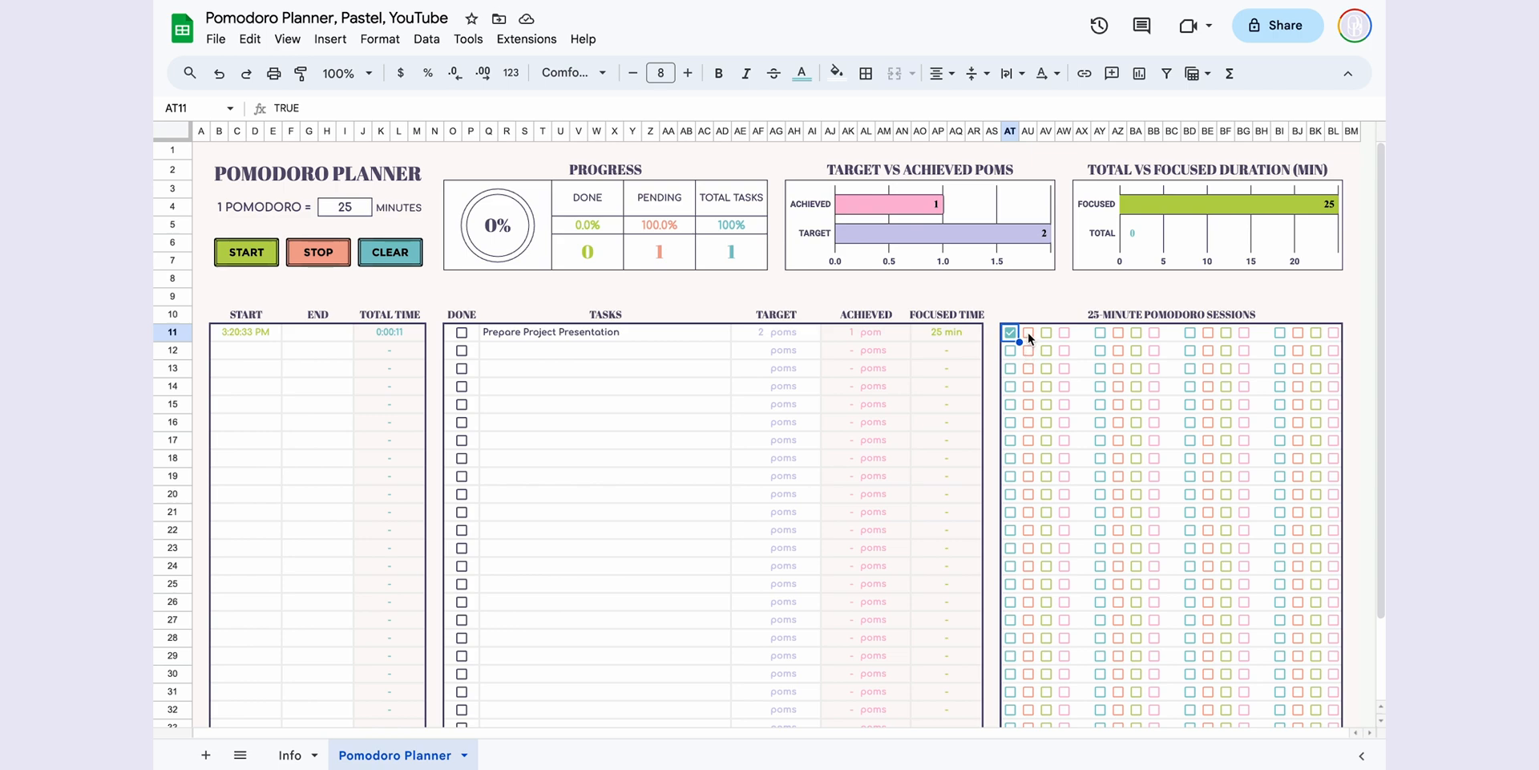
pyautogui.click(1028, 332)
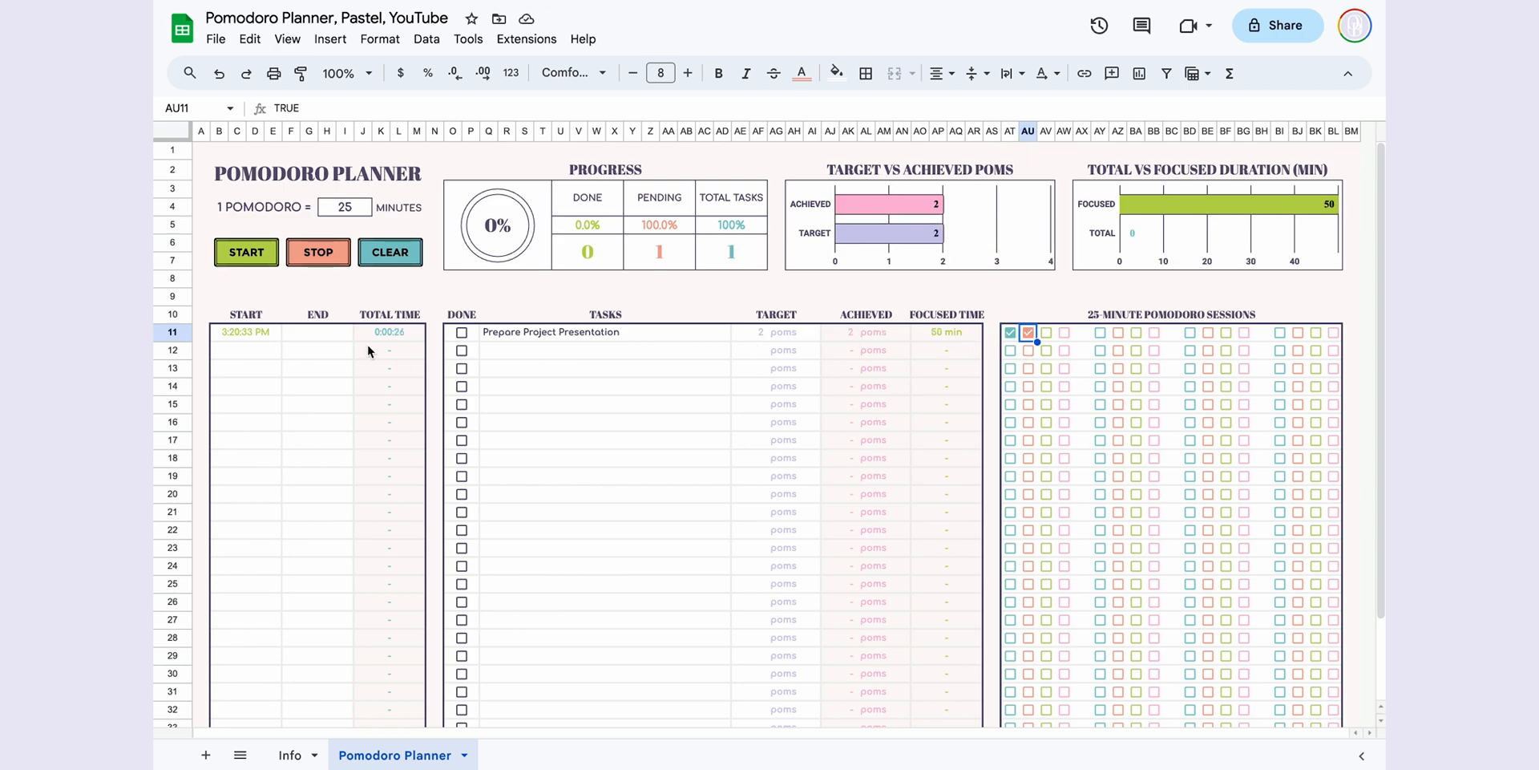
# - Stop the timer to record the end time and review the total and focused time results
pyautogui.click(318, 332)
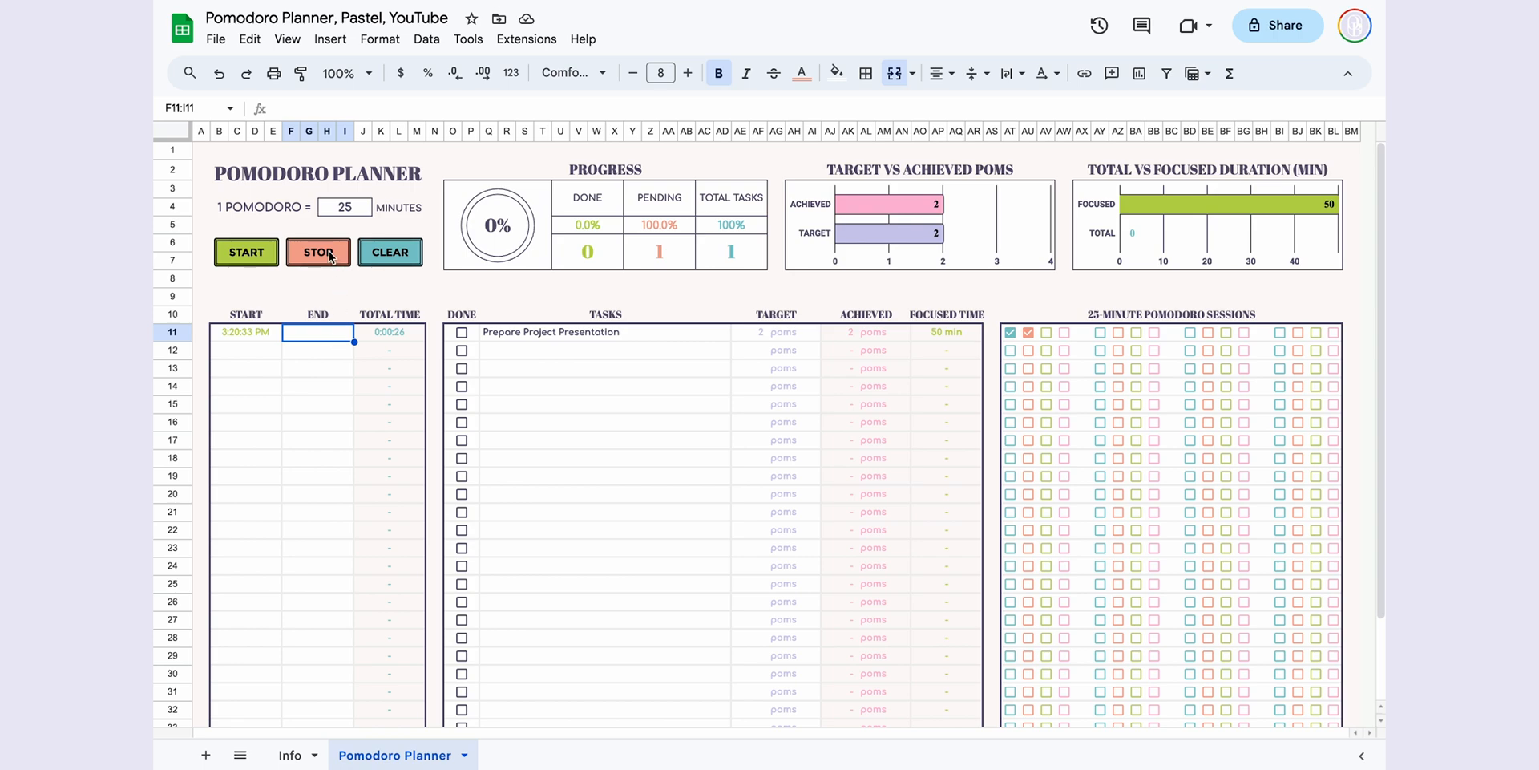
pyautogui.click(317, 251)
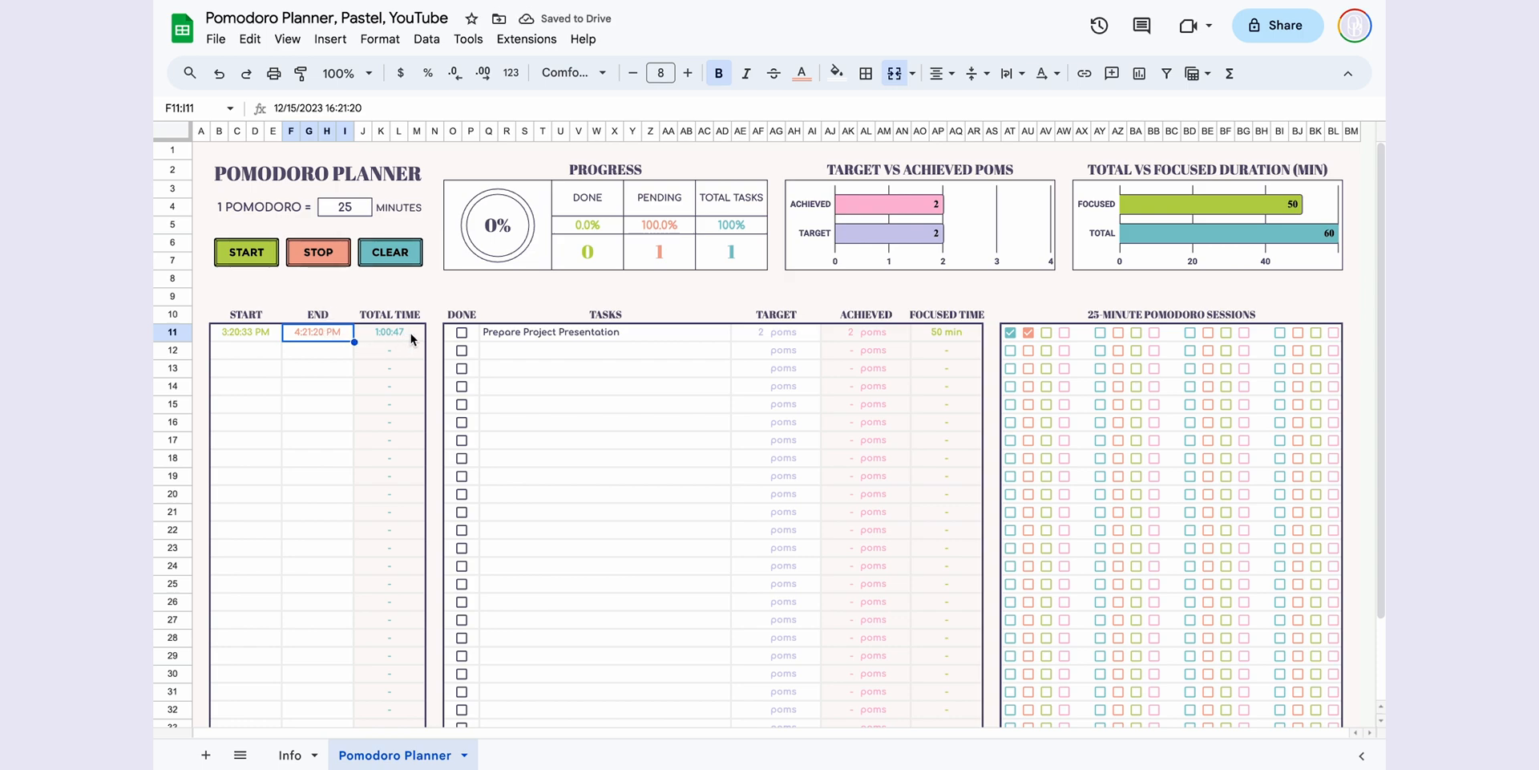
pyautogui.click(388, 332)
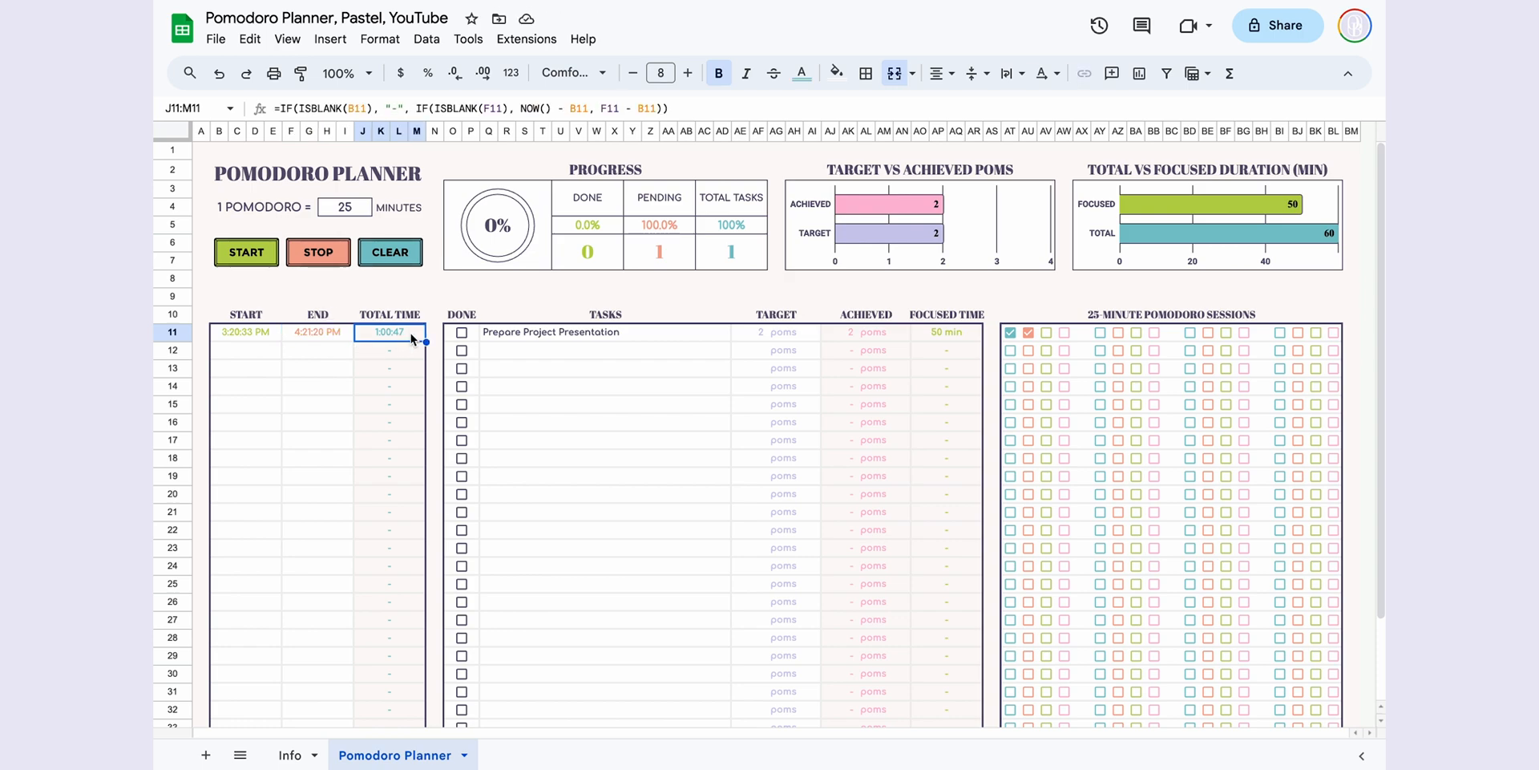
pyautogui.moveTo(813, 347)
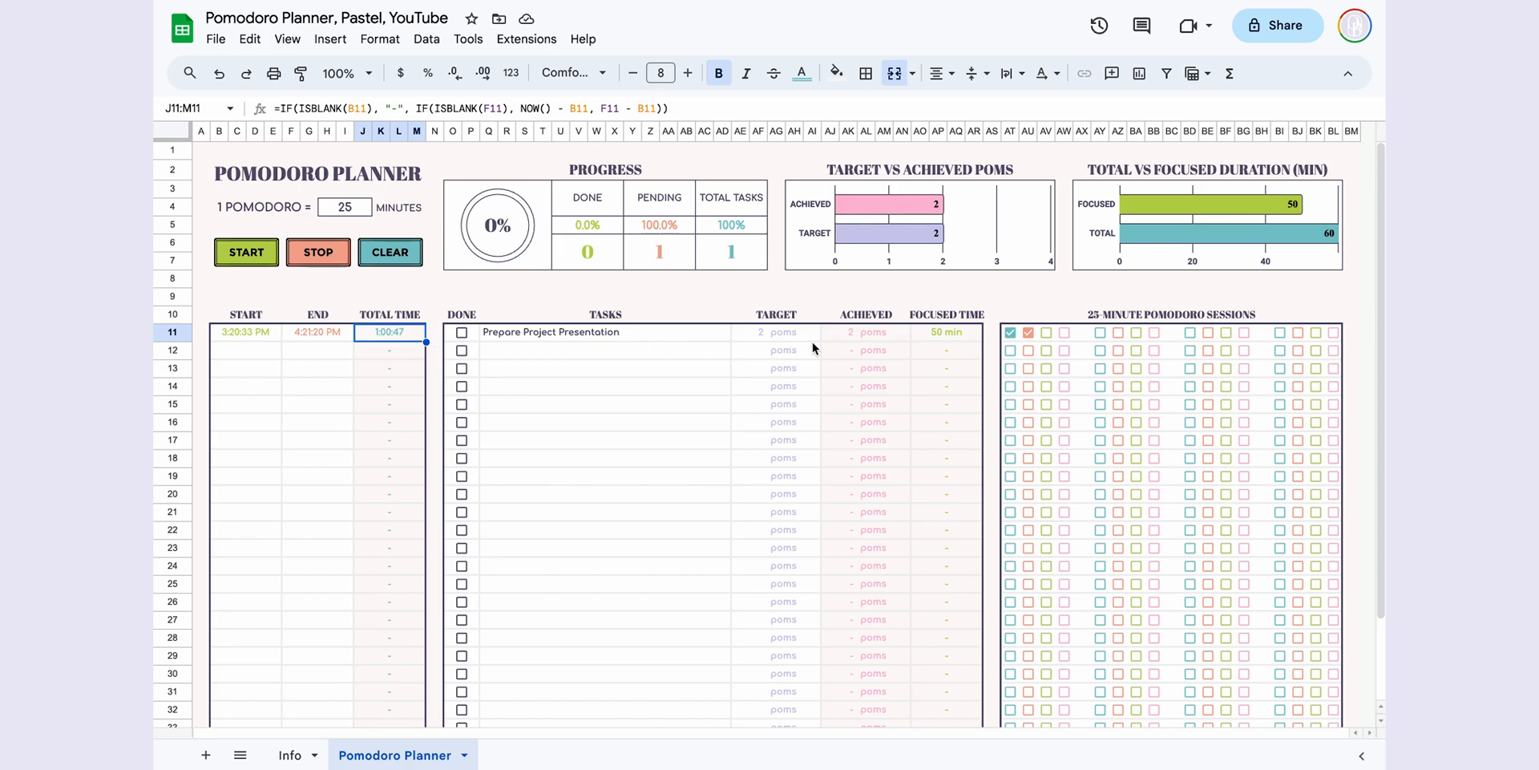
pyautogui.click(946, 332)
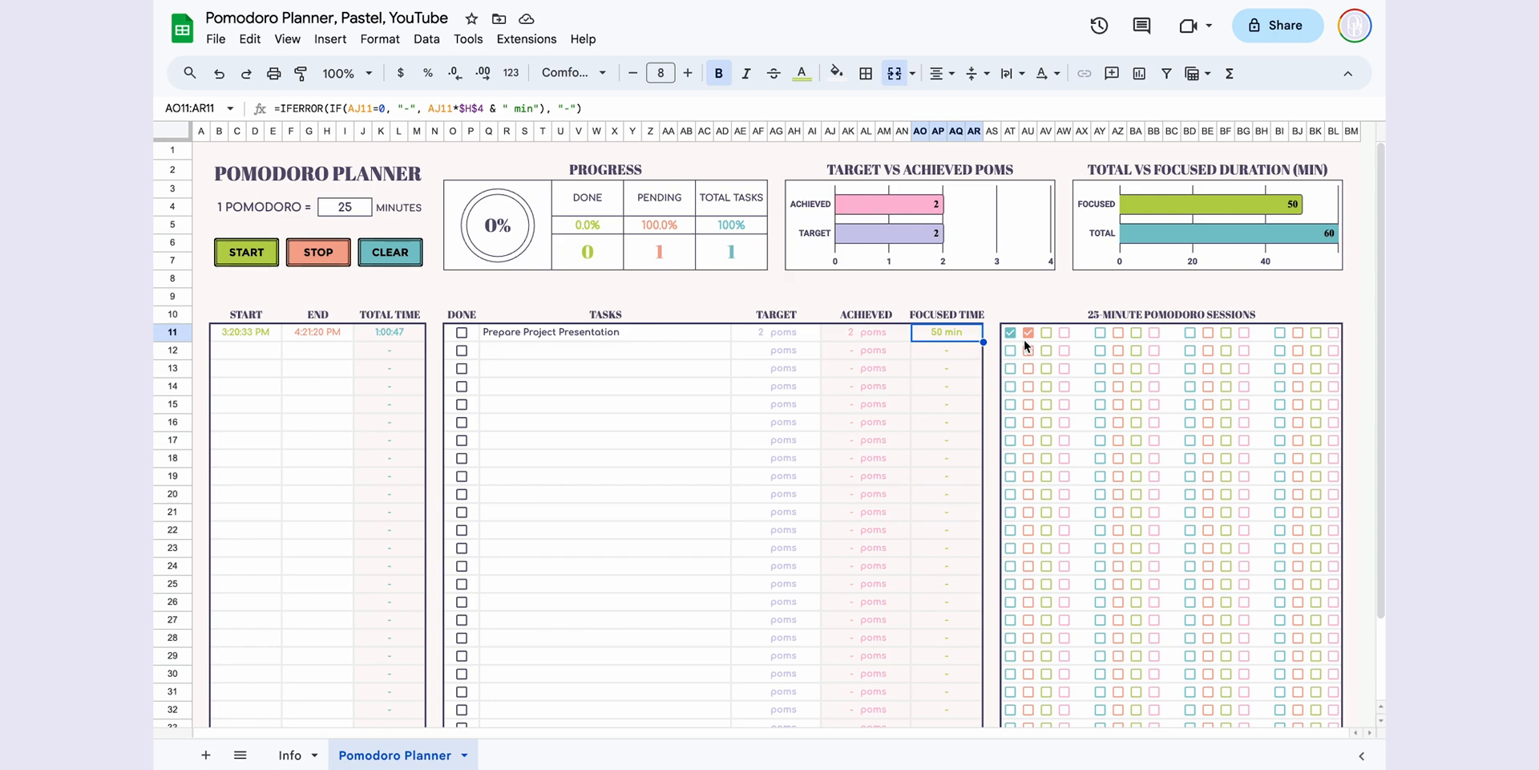
pyautogui.moveTo(712, 400)
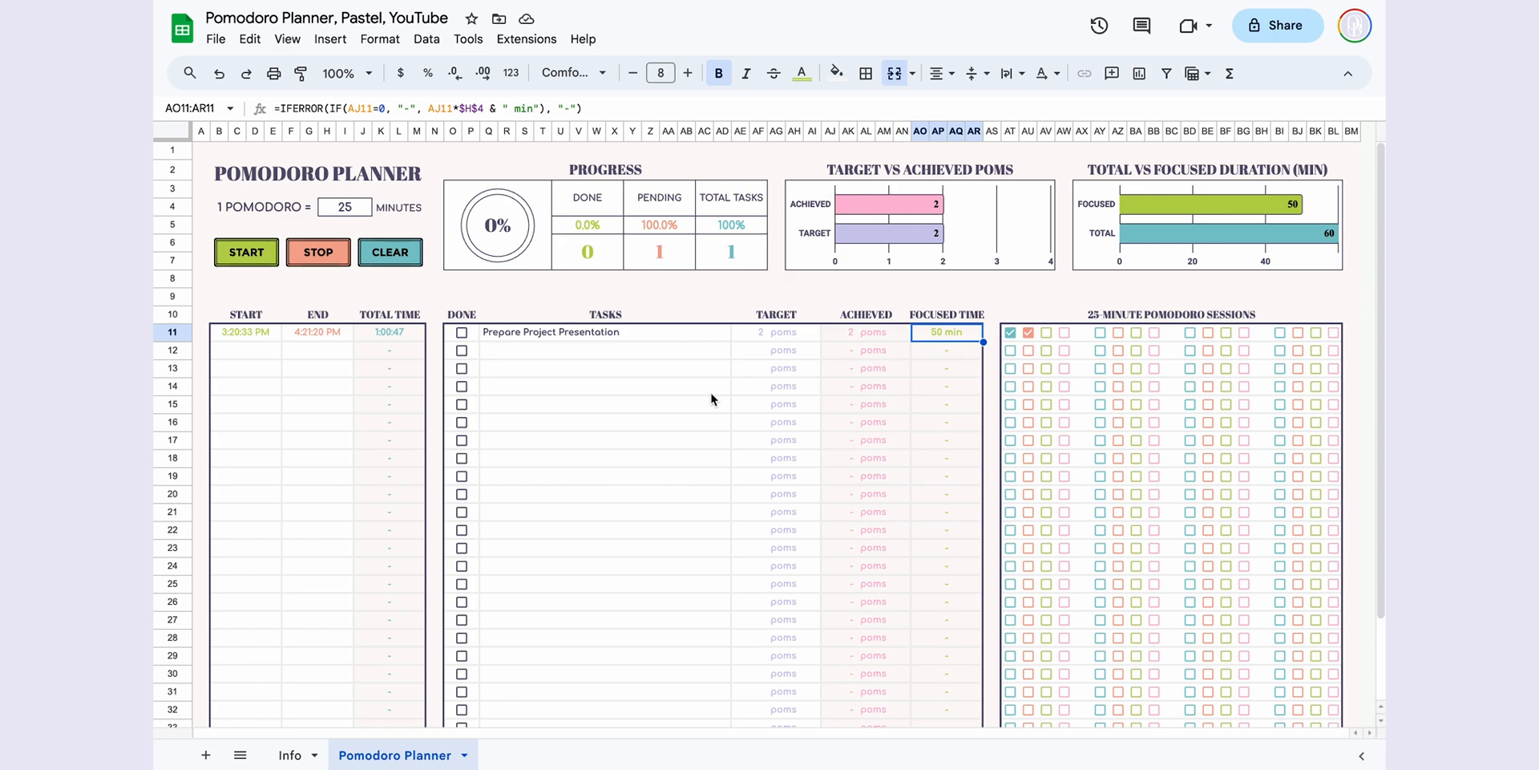
pyautogui.click(551, 332)
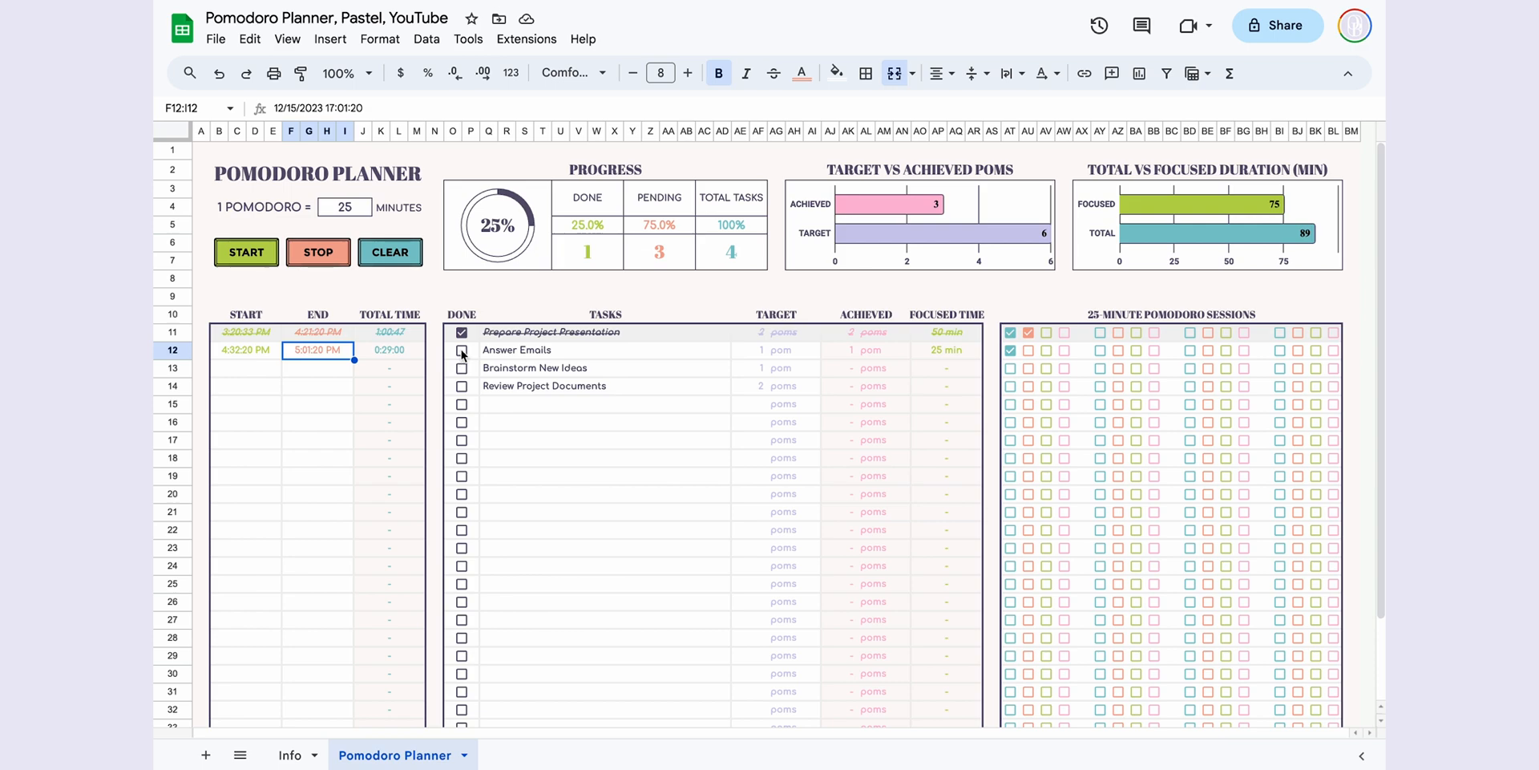
# - Mark Answer Emails as done and check the progress chart reads 75%
pyautogui.click(462, 368)
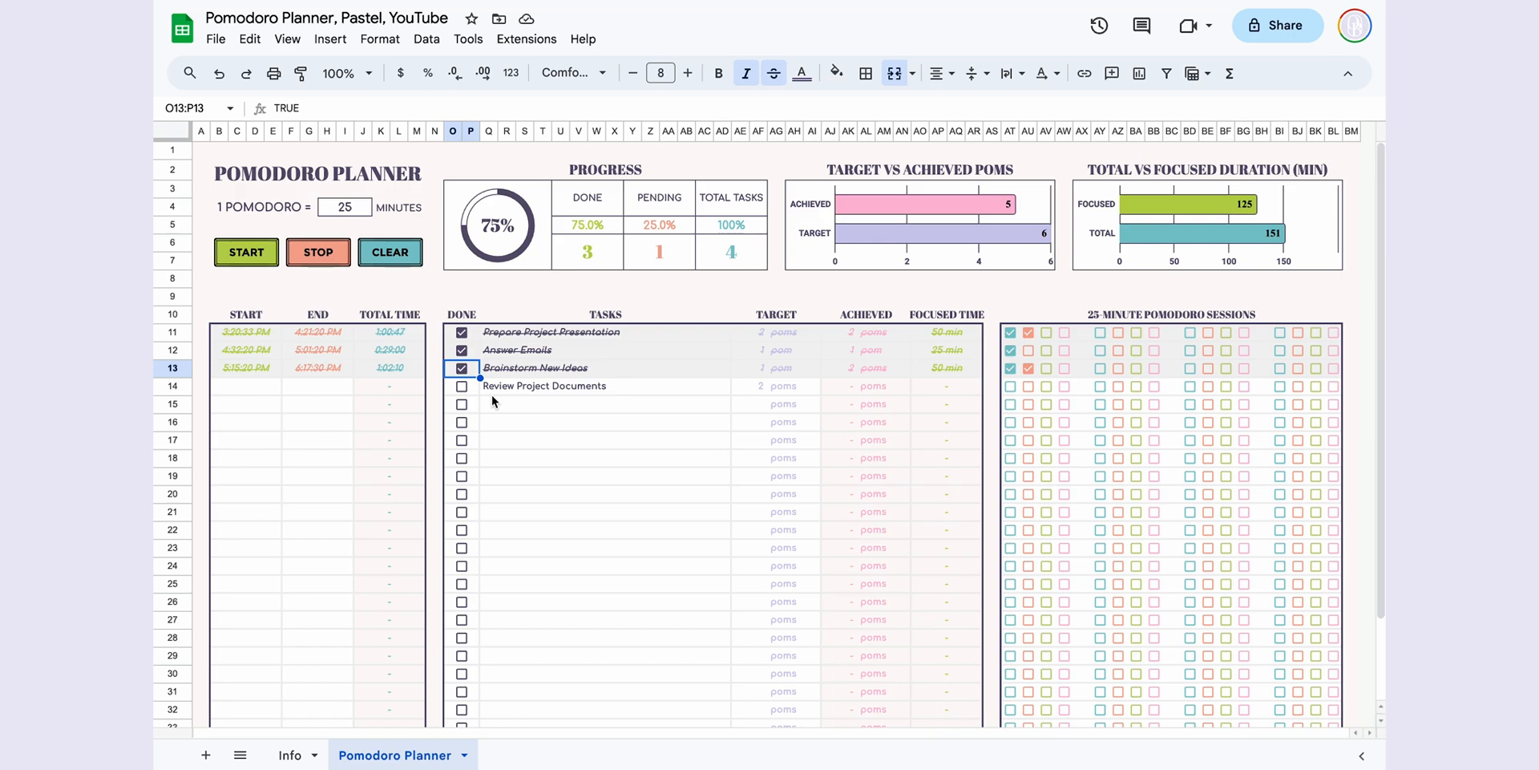
pyautogui.click(495, 221)
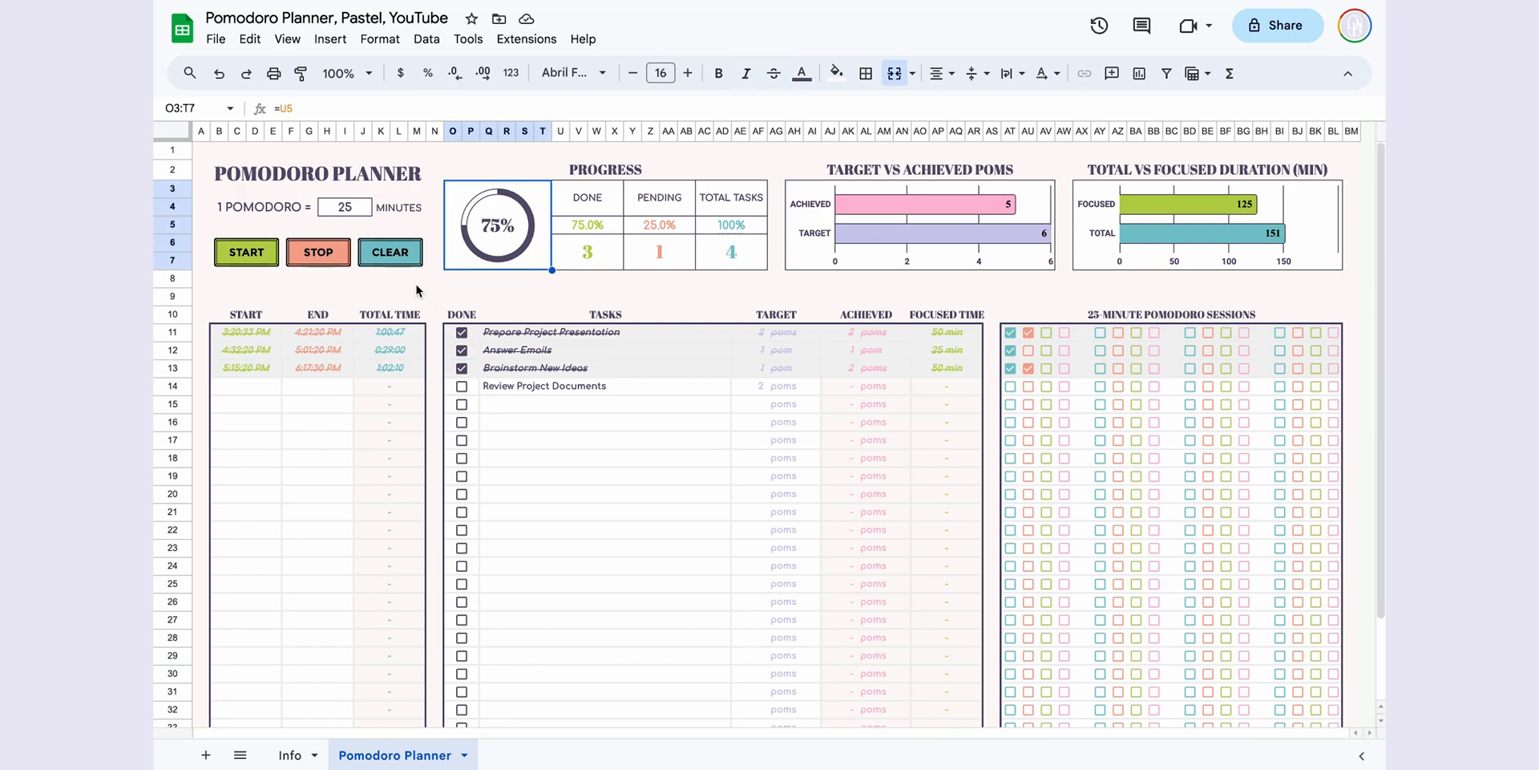
# - Run the CLEAR script to wipe all tasks, times and sessions back to an empty planner
pyautogui.click(390, 252)
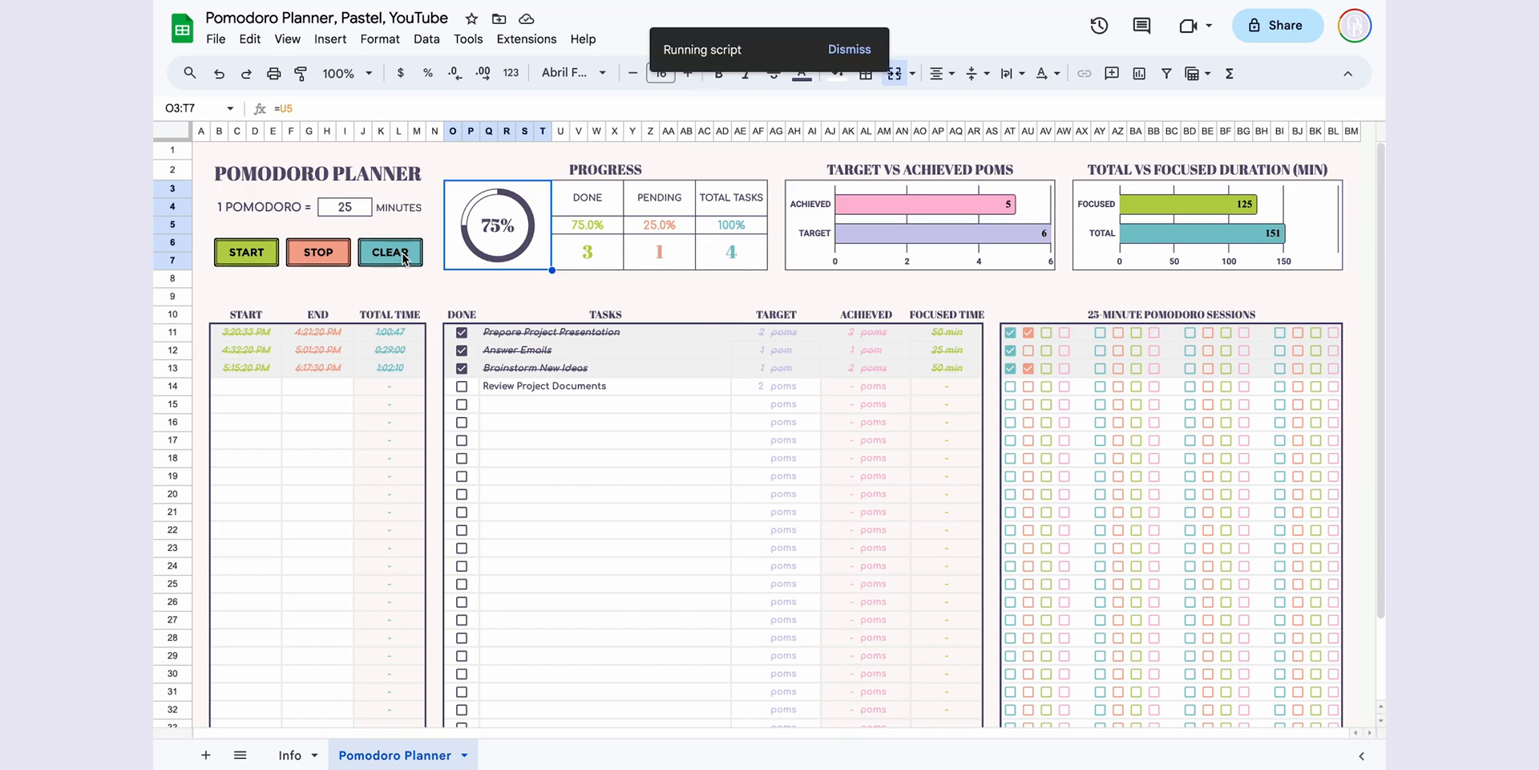
pyautogui.click(390, 251)
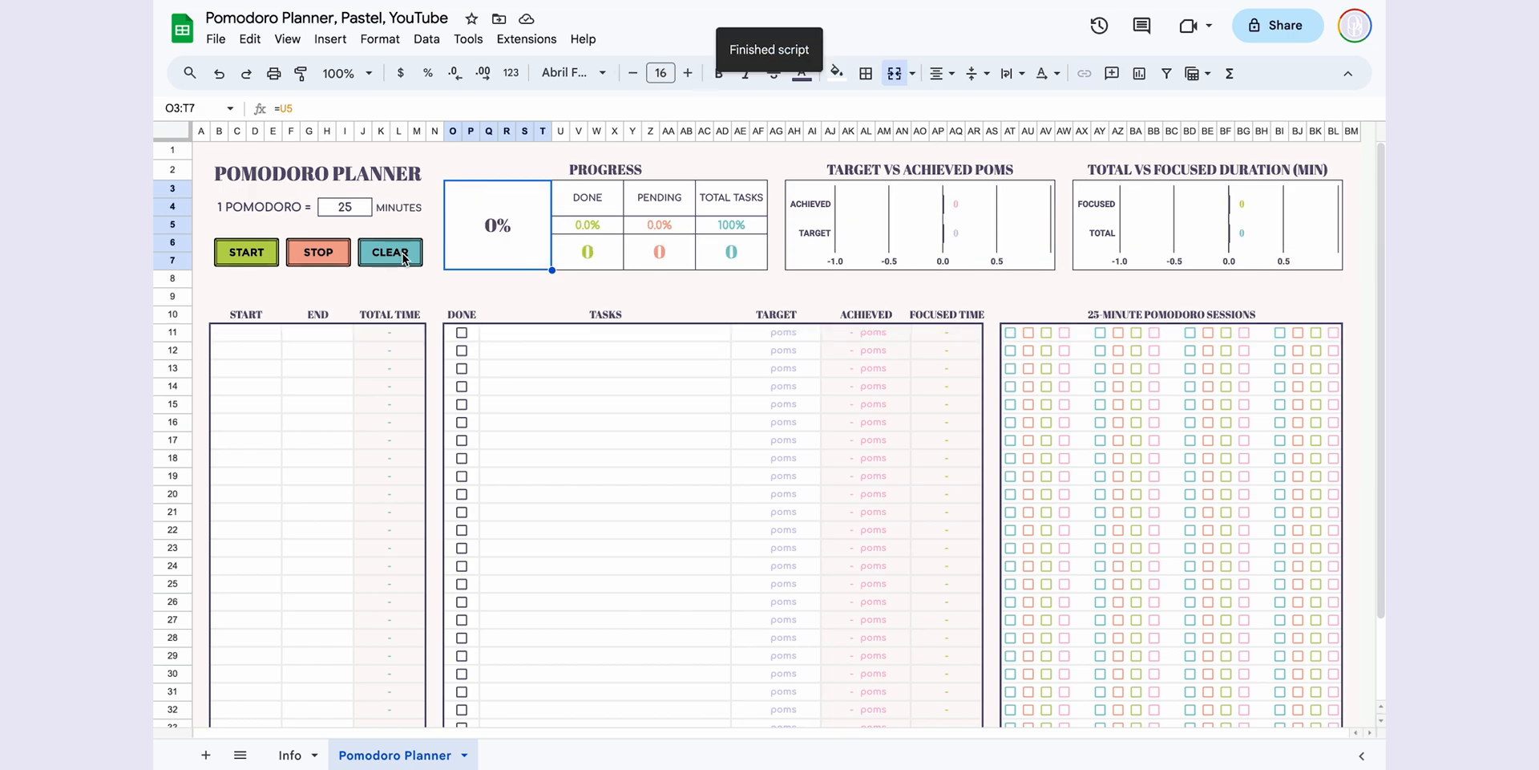